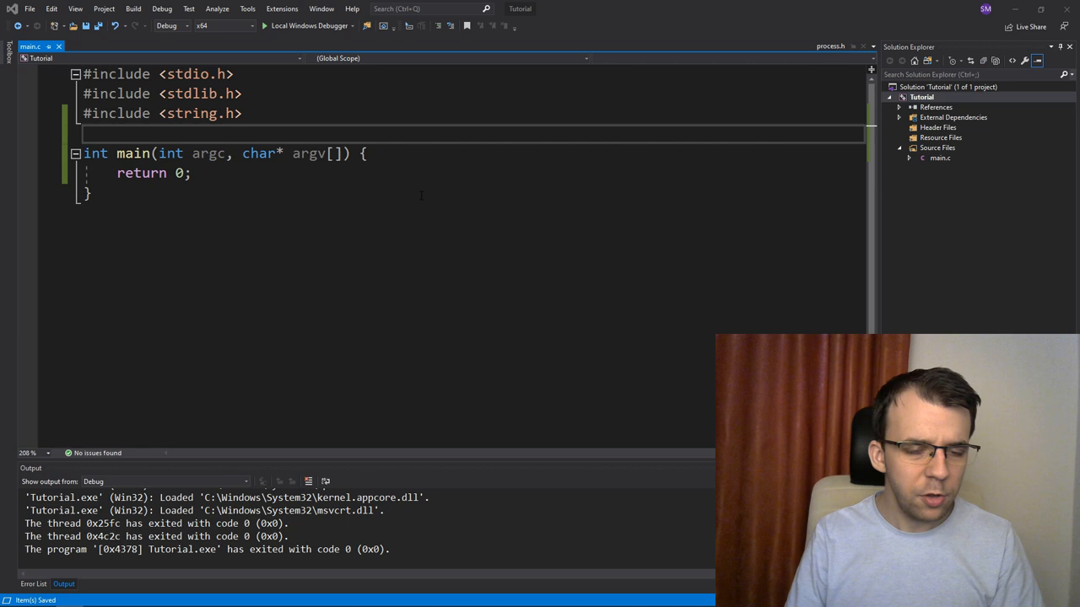
pyautogui.moveTo(402, 235)
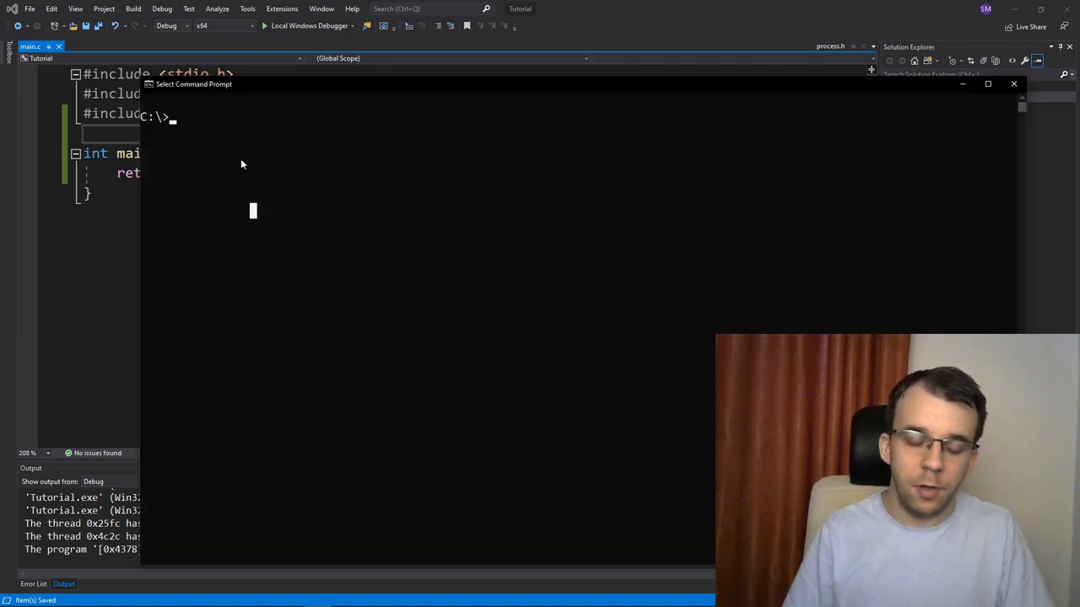
# - Ping google.com in Command Prompt, get four replies with zero loss, then return to Visual Studio
pyautogui.write('ping google.com')
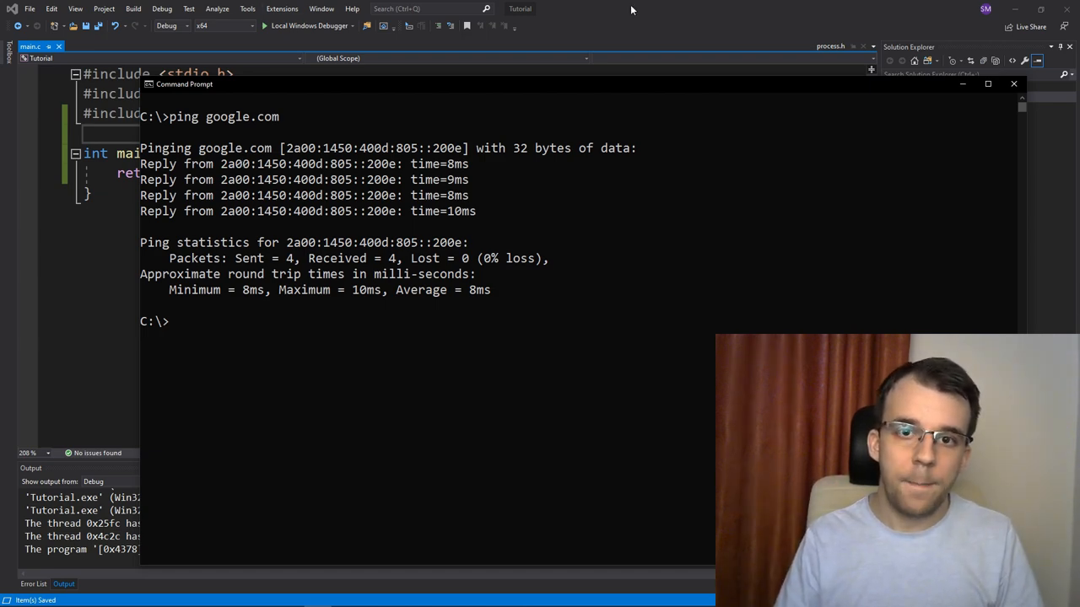
pyautogui.click(1013, 83)
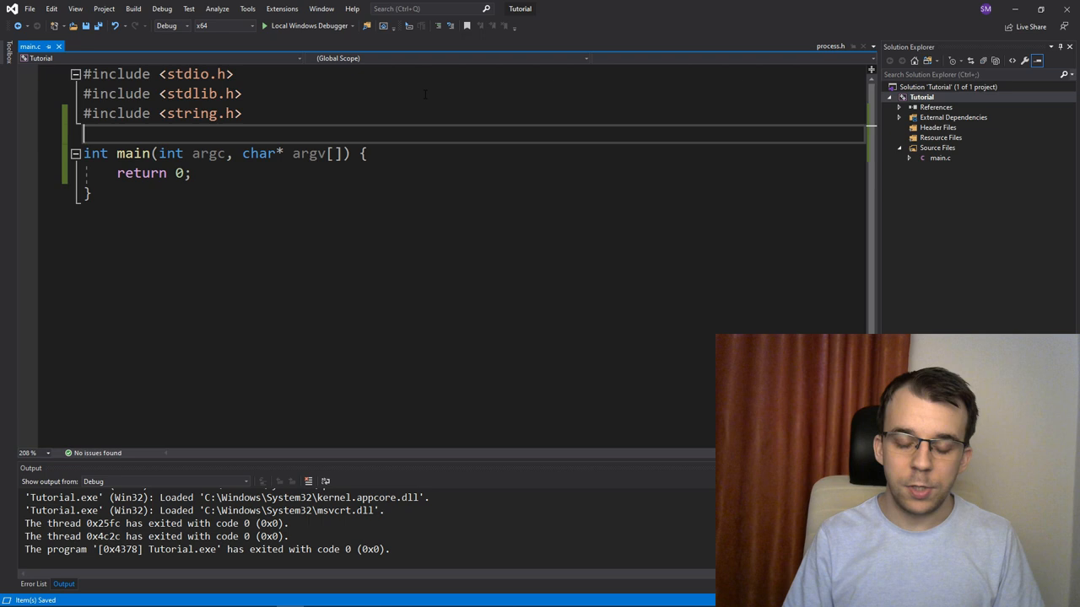
# - Add #include <process.h> below string.h, removing the autocompleted AccCtrl.h text
pyautogui.press('enter')
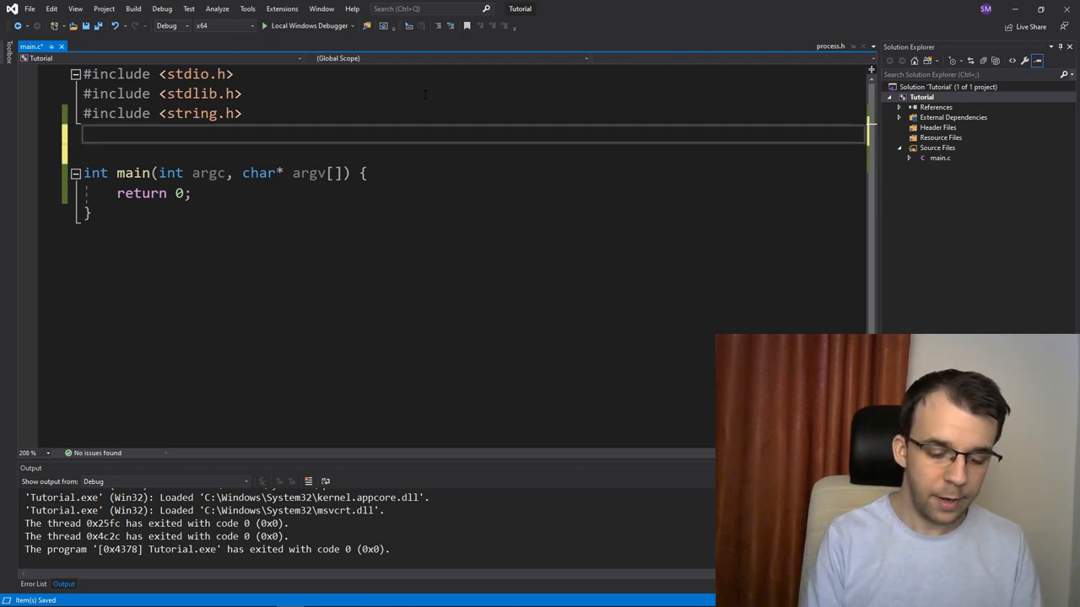
pyautogui.write('#include <')
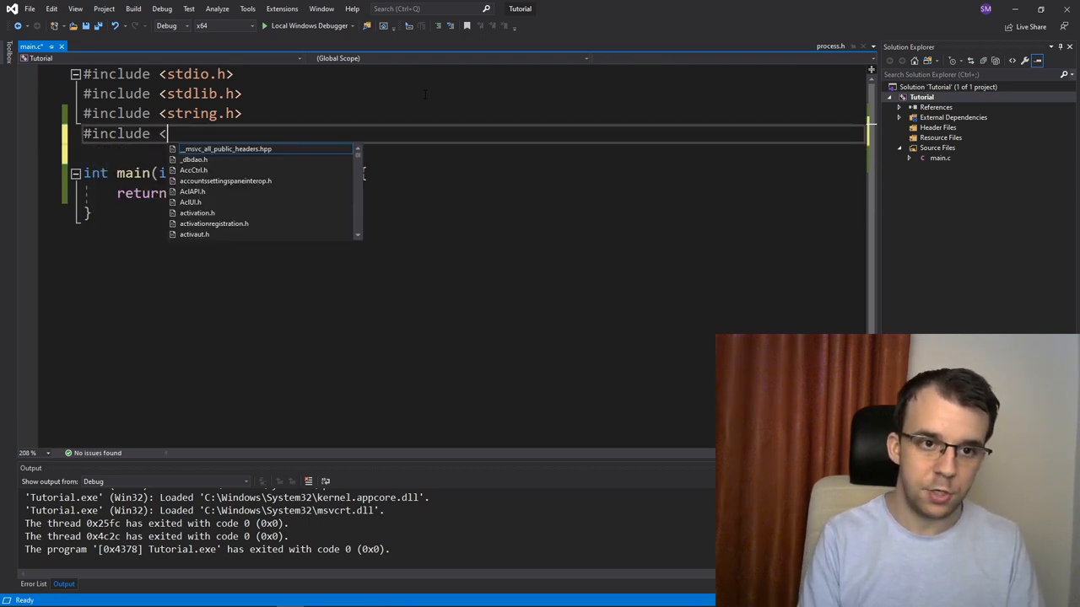
pyautogui.write('process.h>AccCtrl.h')
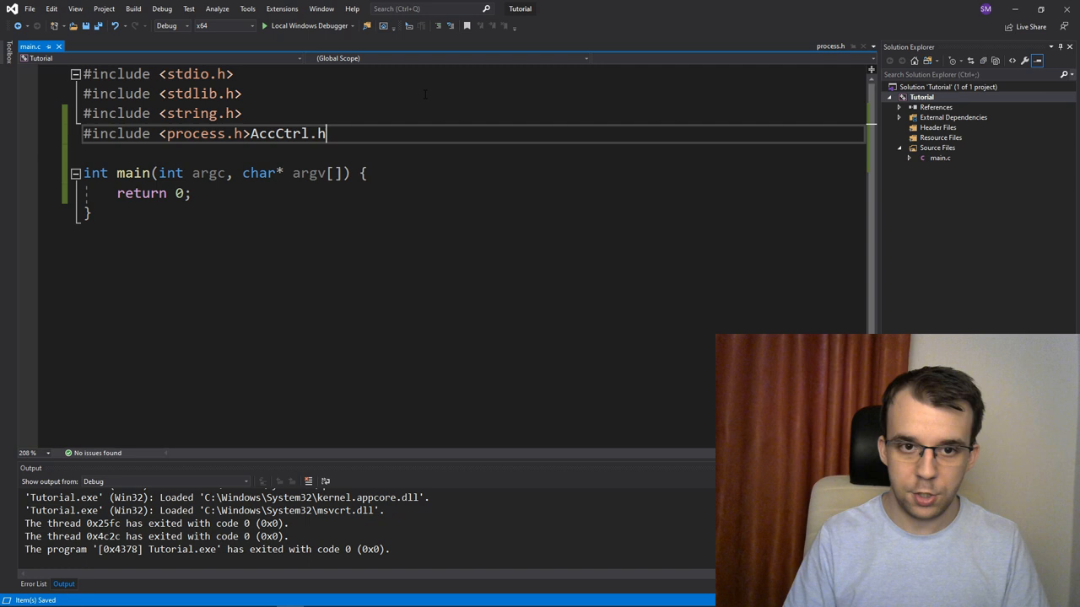
pyautogui.press('Backspace')
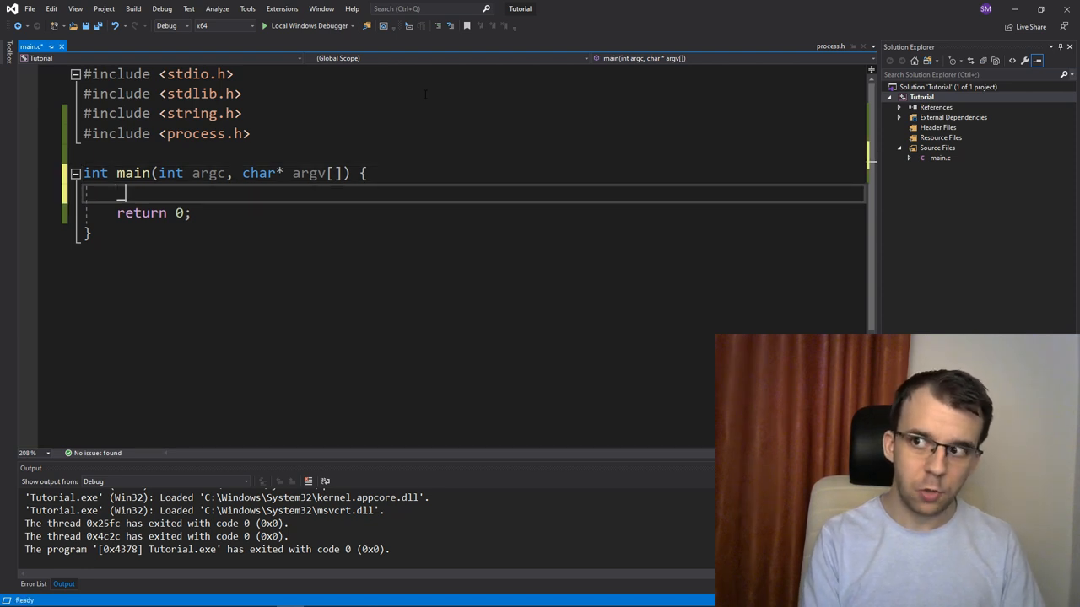
# - Add an _execl call in main with first argument "C:\\Windows\\System32\\ping.exe", ending with a semicolon
pyautogui.write('_execl(')
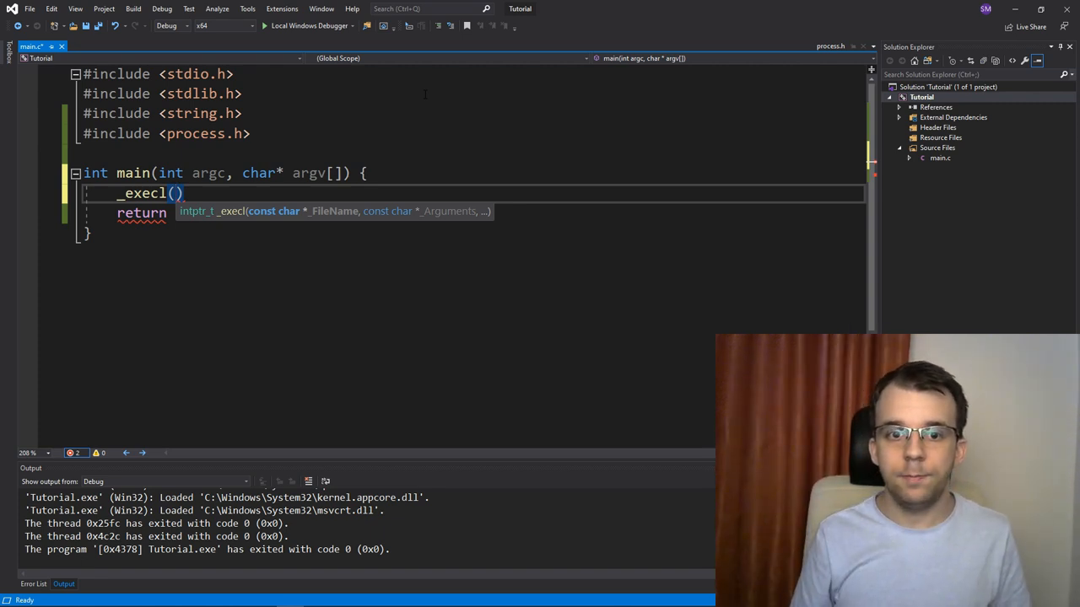
pyautogui.write('""')
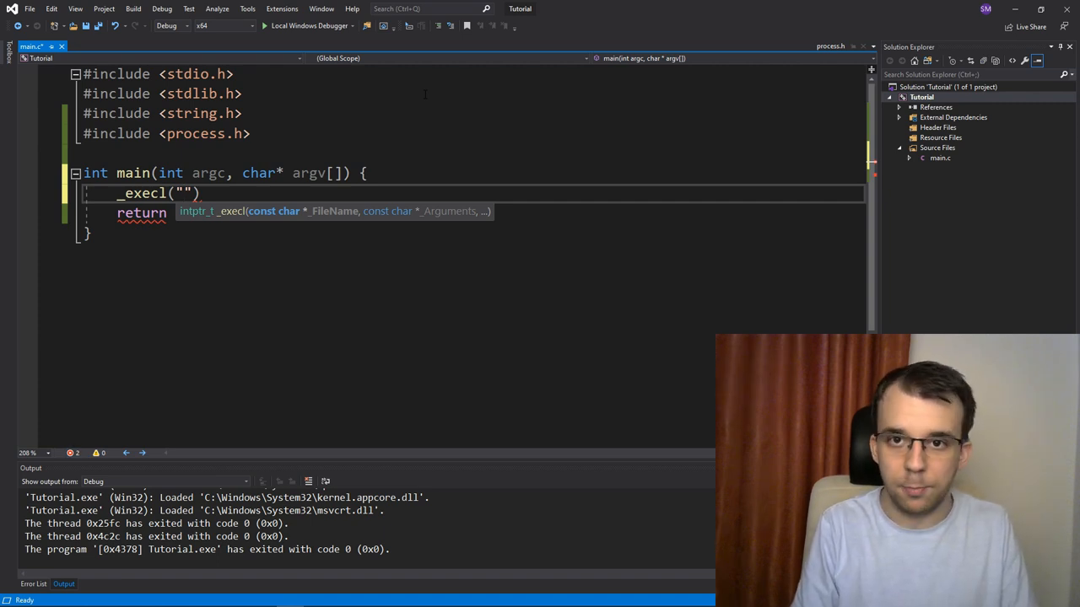
pyautogui.write('c')
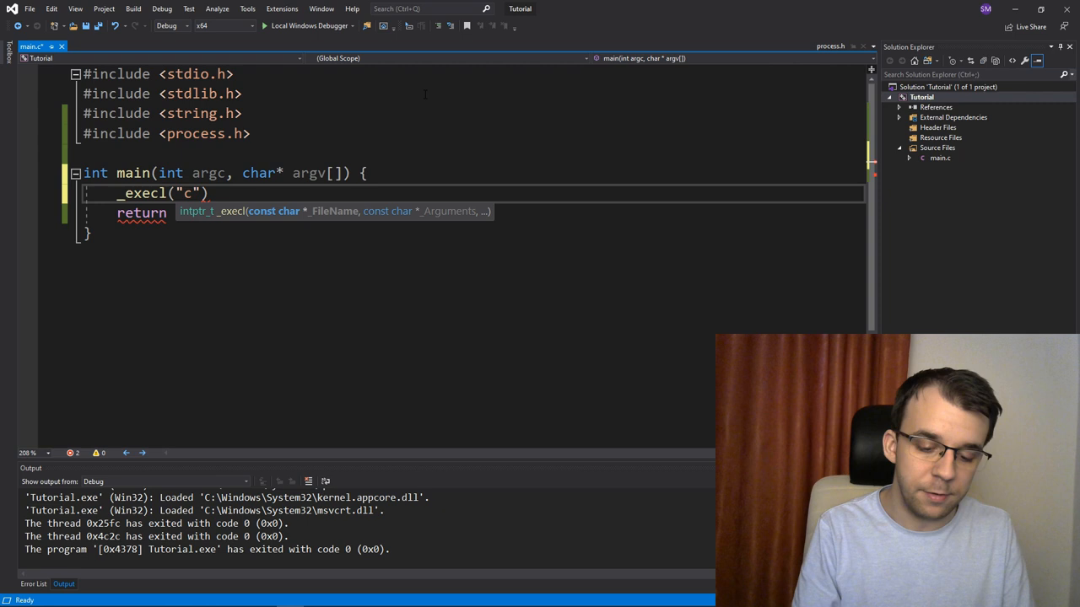
pyautogui.write(':\\\\')
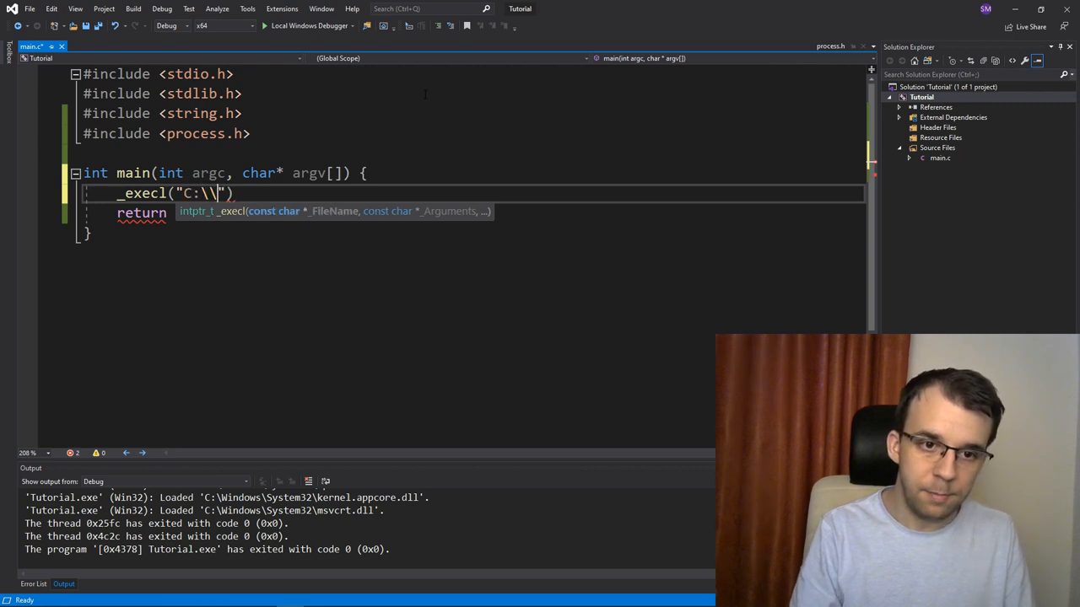
pyautogui.write('Window')
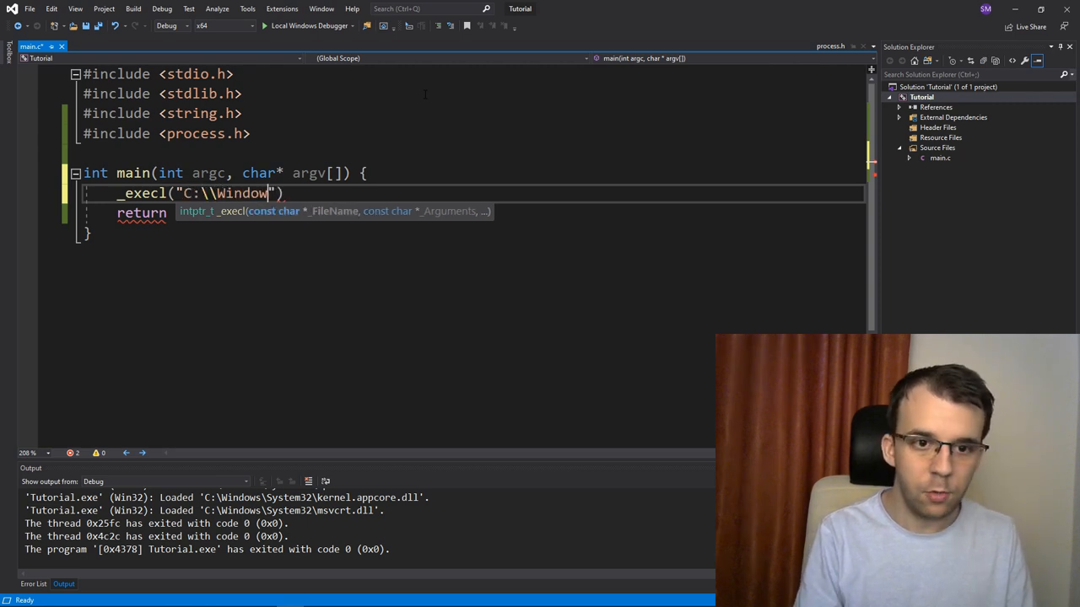
pyautogui.write('\\\\')
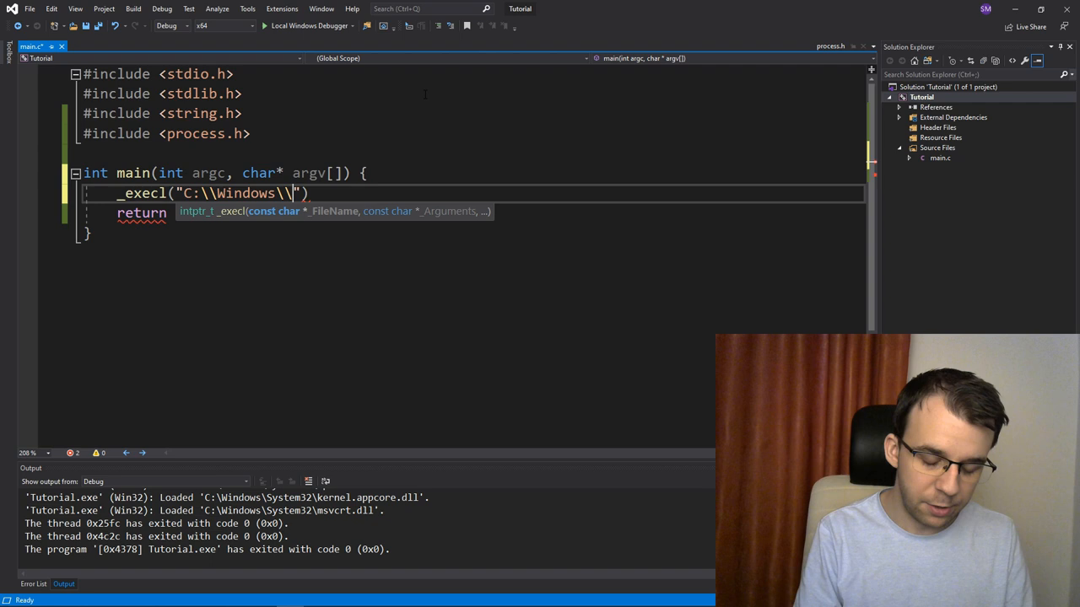
pyautogui.write('S')
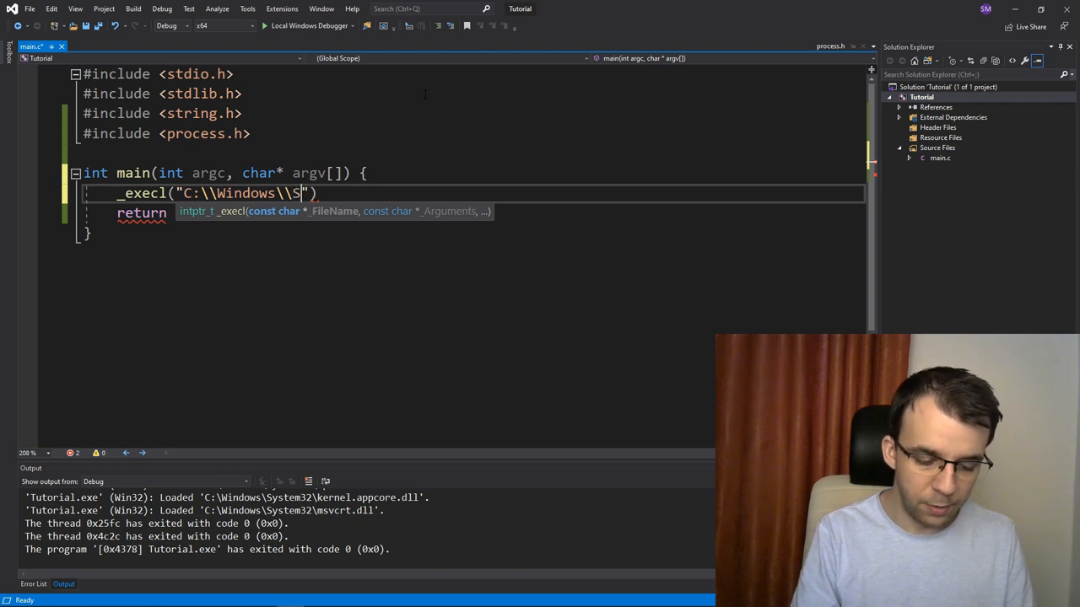
pyautogui.write('ystem32\\\\')
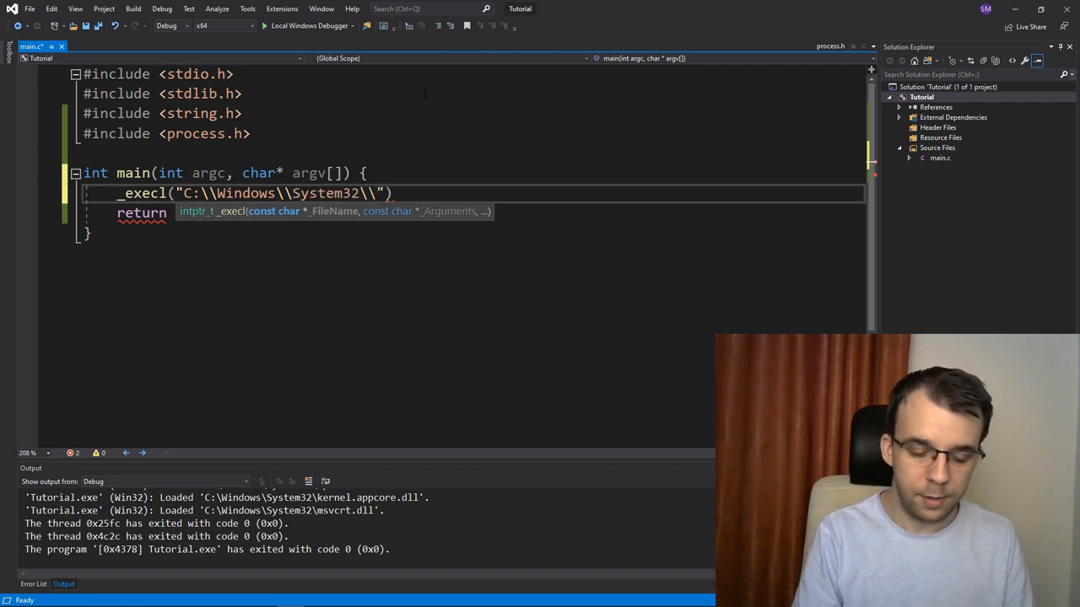
pyautogui.write('\\ping.exe')
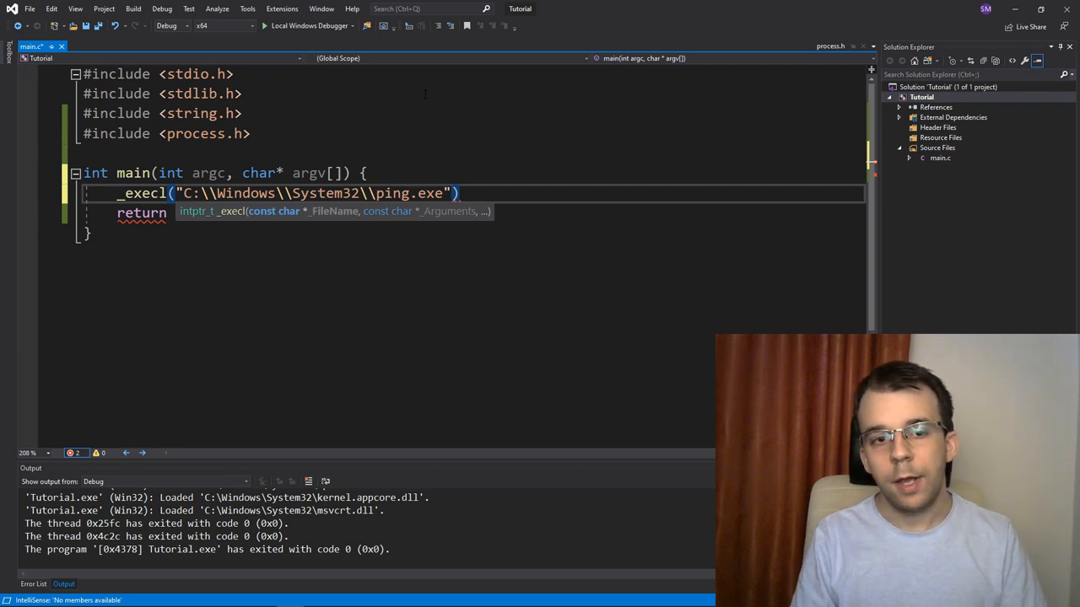
pyautogui.write(';')
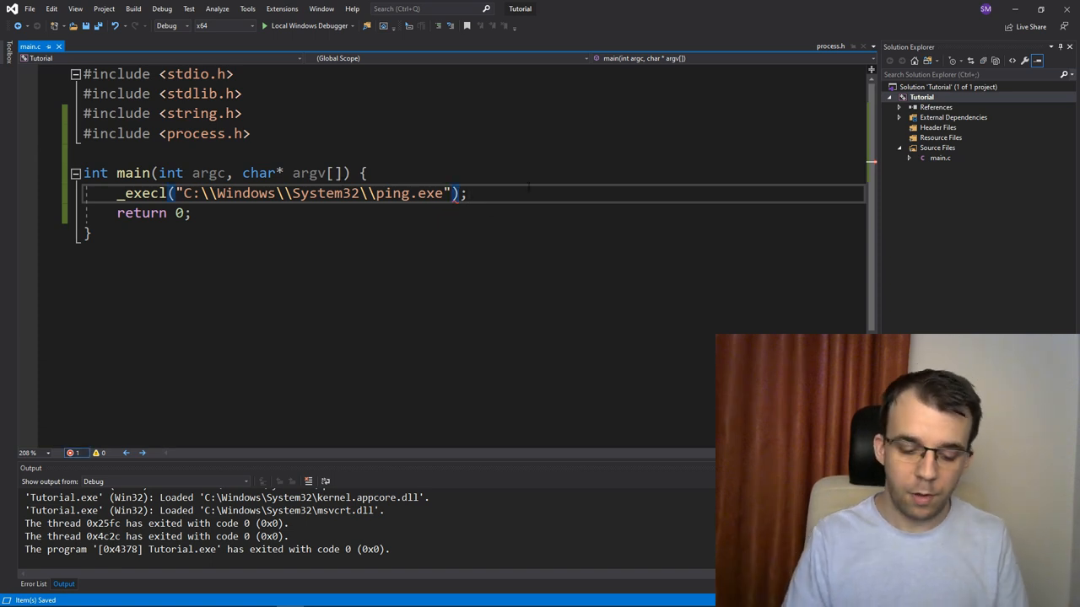
# - Pass "C:\\Windows\\System32\\ping.exe" again as the second _execl argument
pyautogui.write(',')
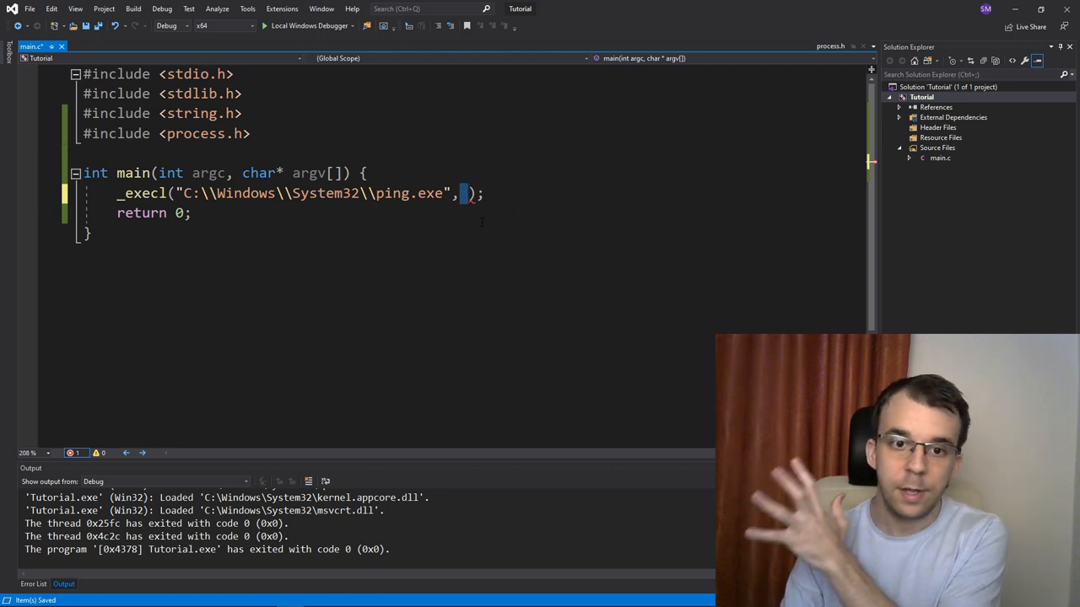
pyautogui.moveTo(460, 190)
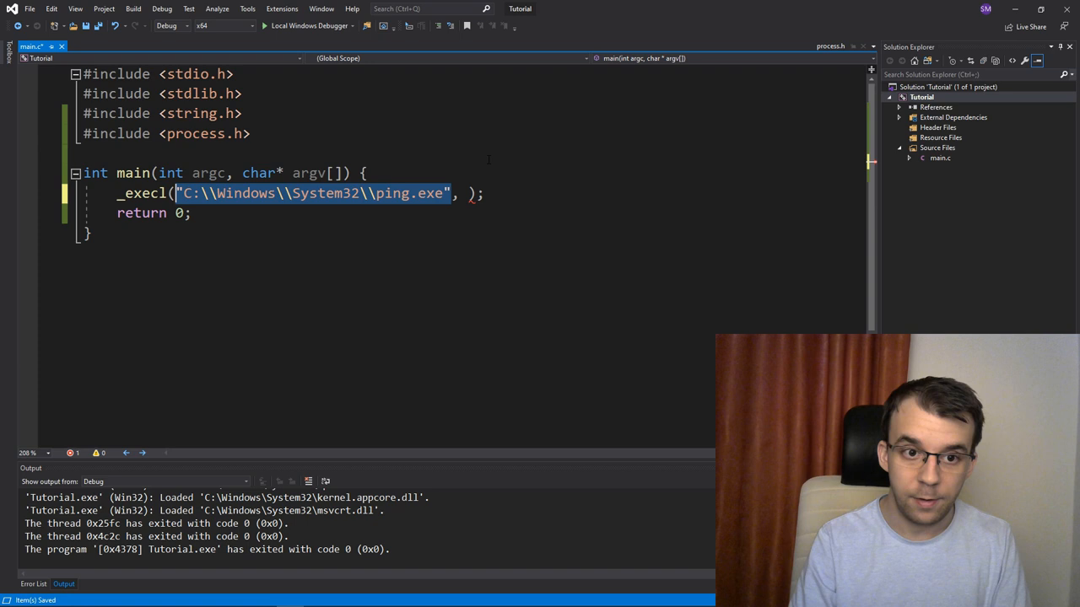
pyautogui.write('"C:\\\\Windows\\\\System32\\\\ping.exe",')
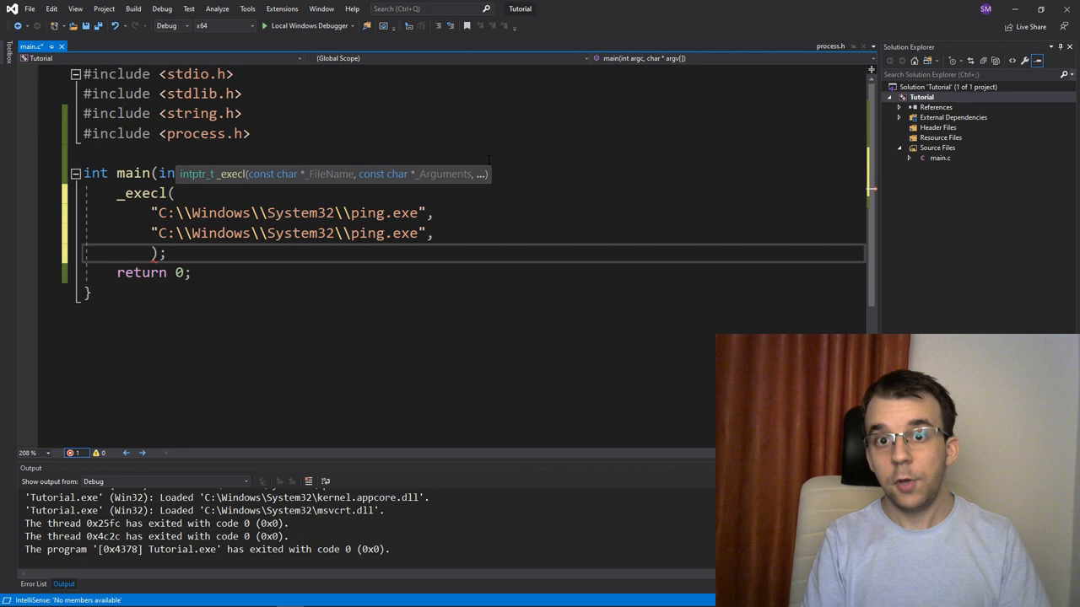
# - Finish _execl with "google.com" and NULL on separate lines, then run the program
pyautogui.write('goog')
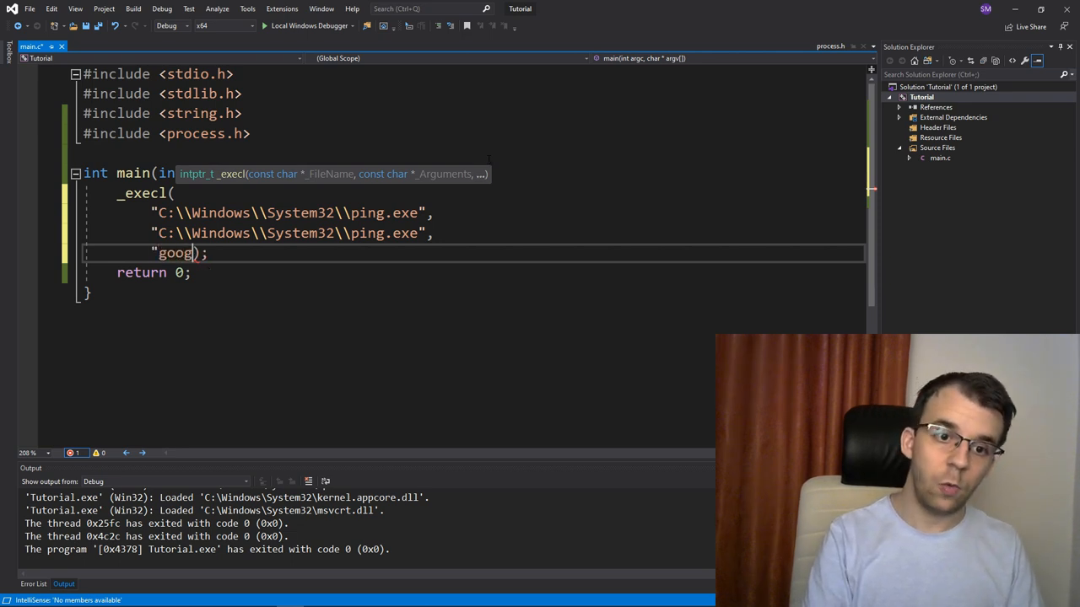
pyautogui.write('le.com"')
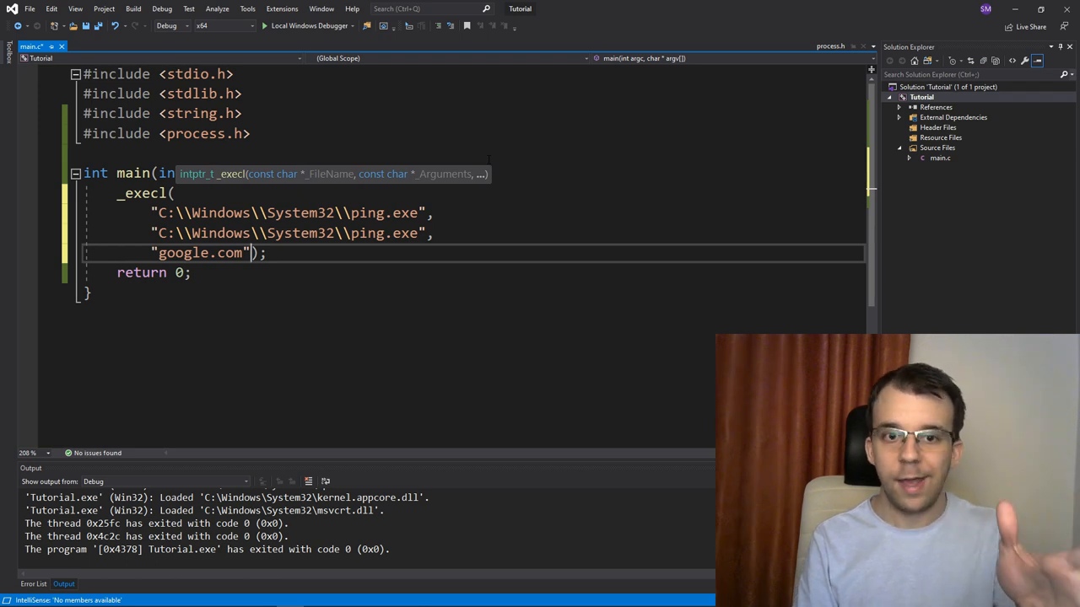
pyautogui.press('Enter')
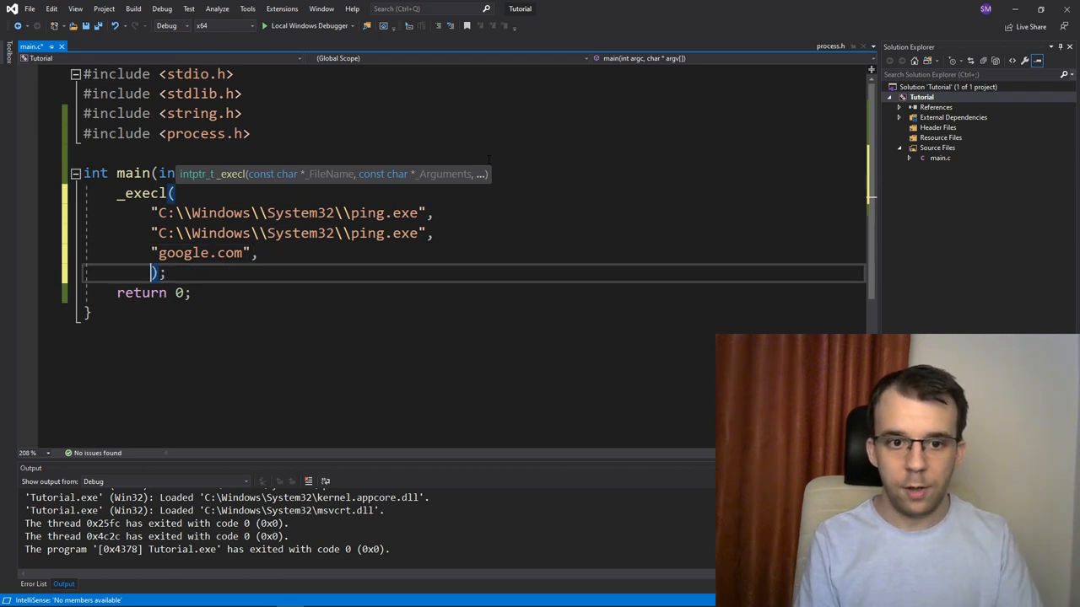
pyautogui.write('NULL')
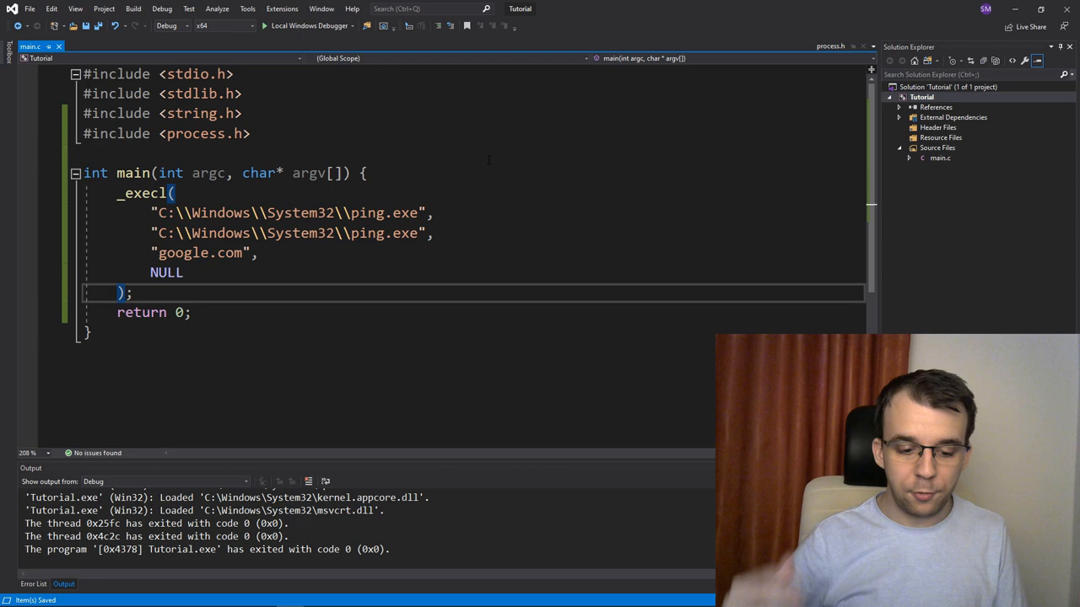
pyautogui.click(264, 25)
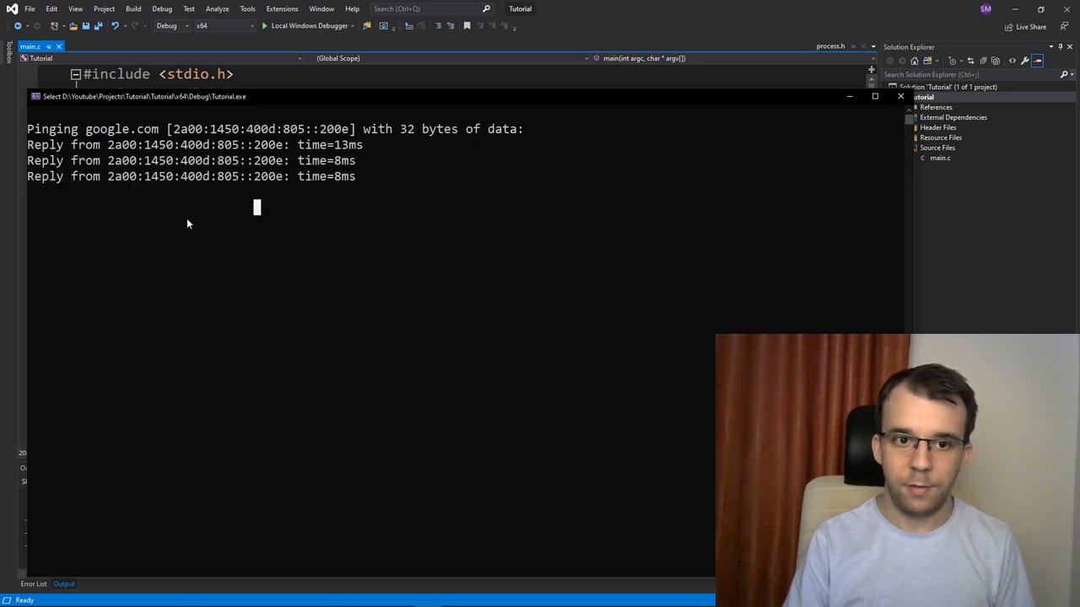
pyautogui.moveTo(240, 266)
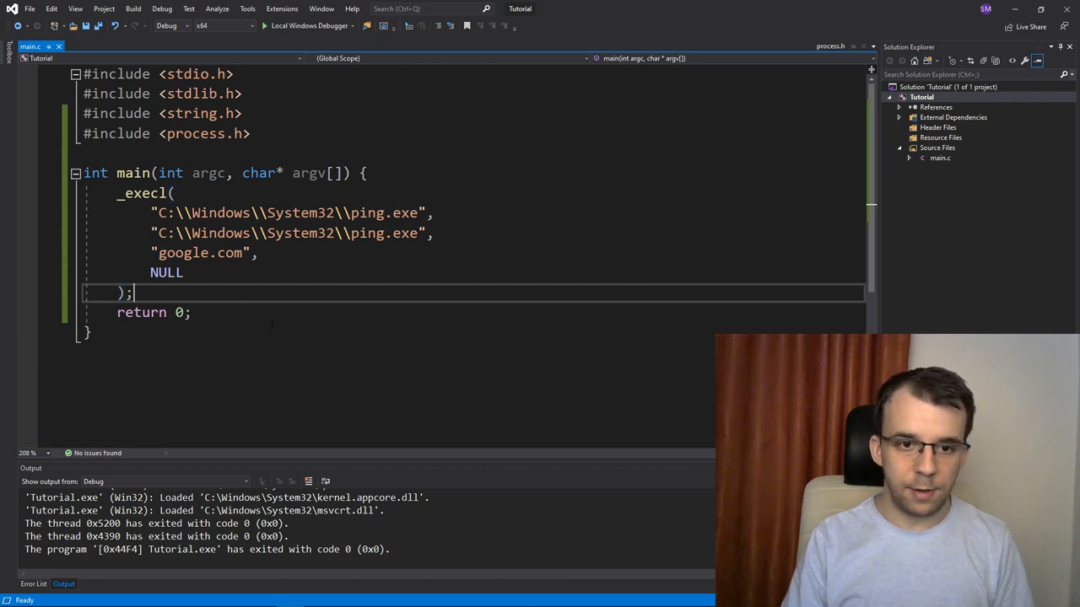
# - Add printf("Ping finished executing\n"); after the _execl call and run again
pyautogui.write('printf("')
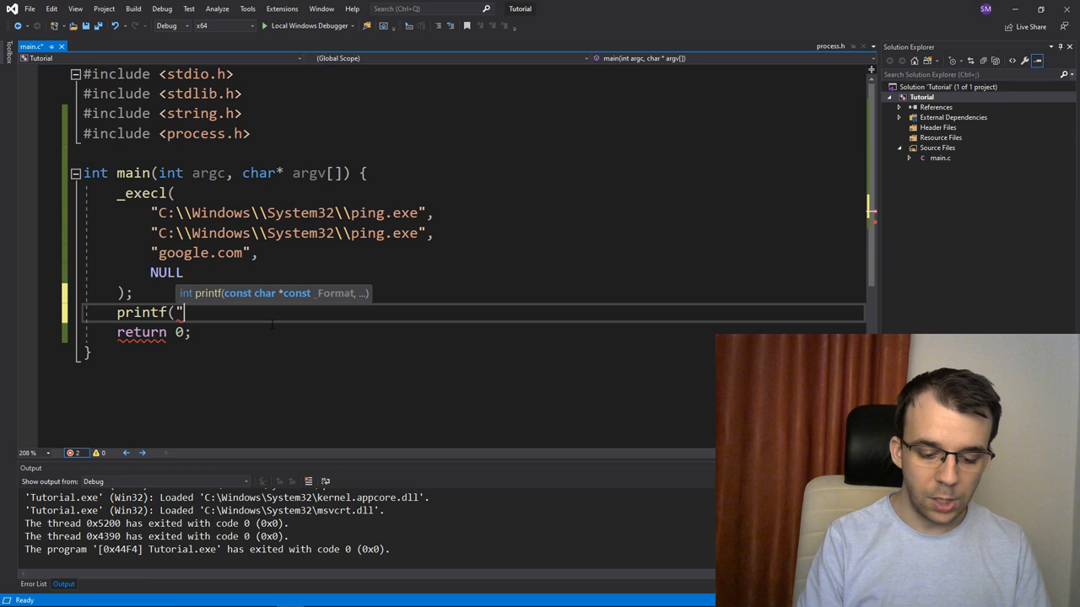
pyautogui.write('Program finished e')
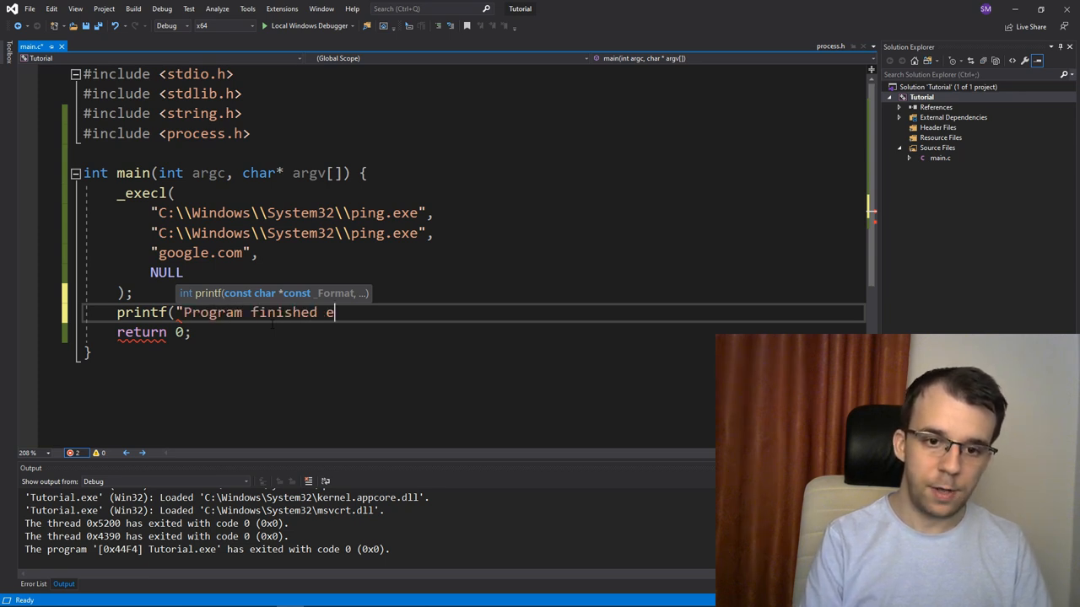
pyautogui.write('xecuting')
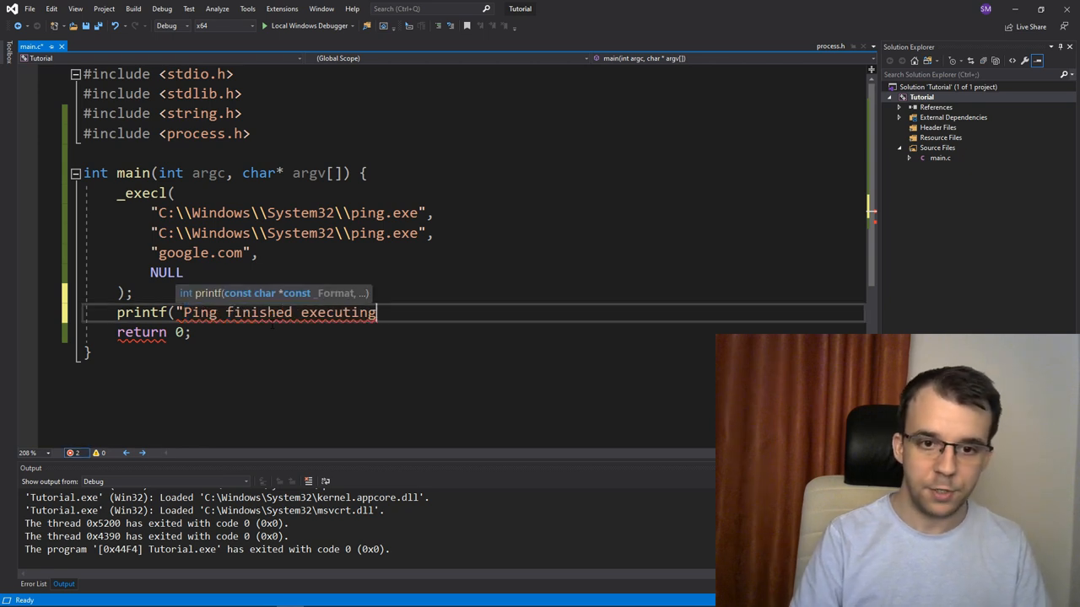
pyautogui.write('\\n");')
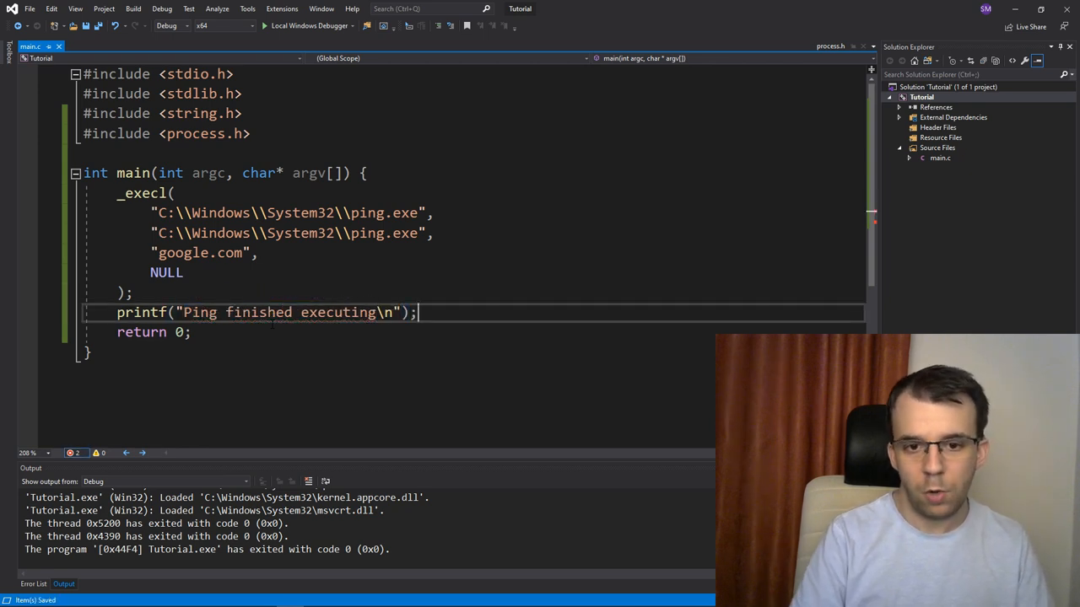
pyautogui.moveTo(118, 192); pyautogui.dragTo(133, 293)
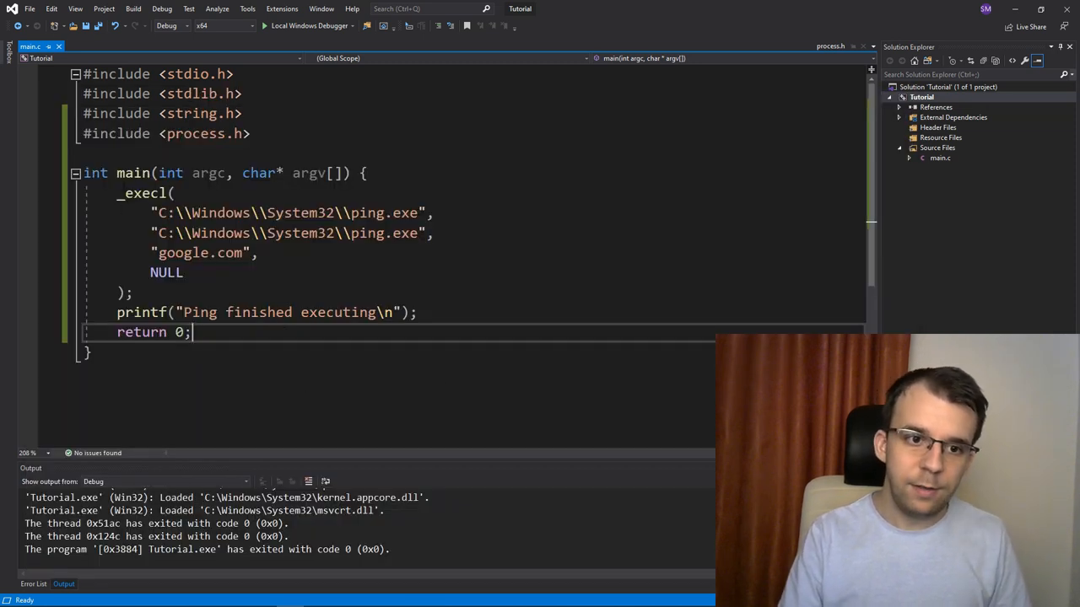
pyautogui.doubleClick(144, 194)
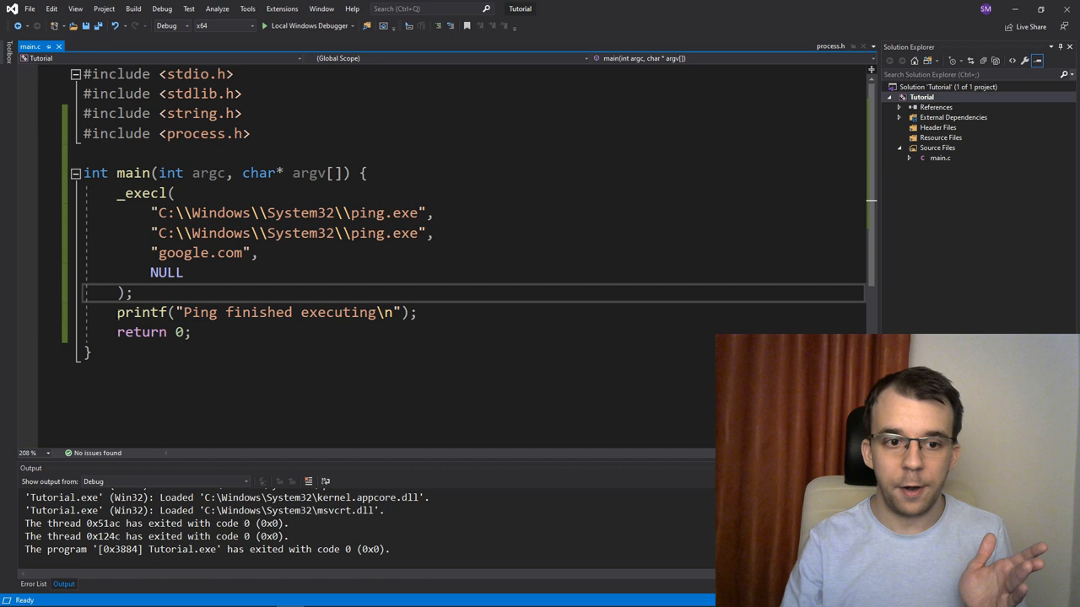
# - Change the first path to nonexistent pings.exe, rerun the program, then select _execl
pyautogui.moveTo(118, 312); pyautogui.dragTo(93, 353)
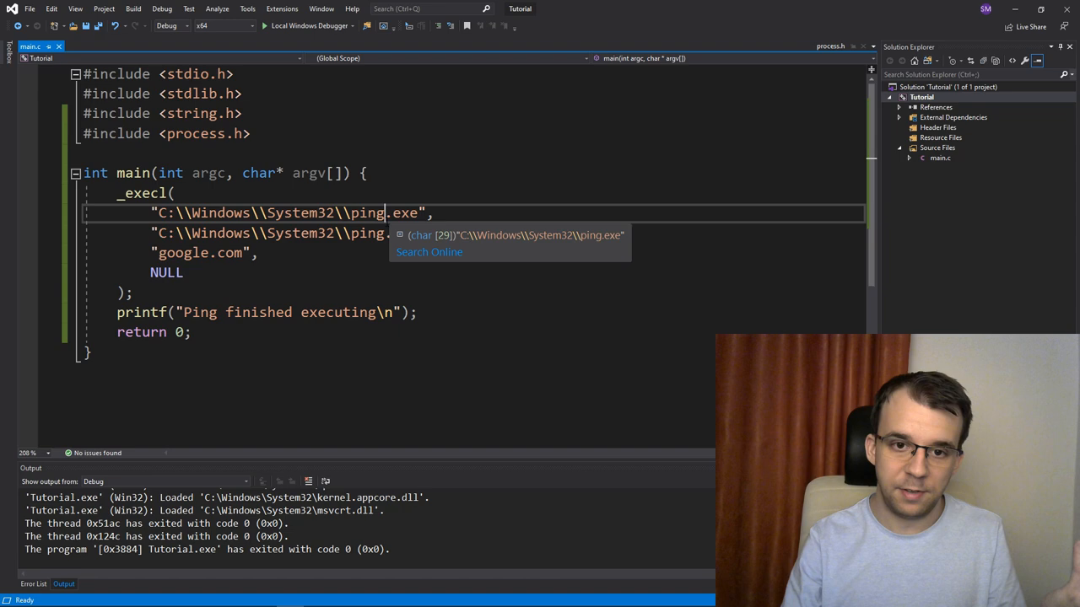
pyautogui.write('s')
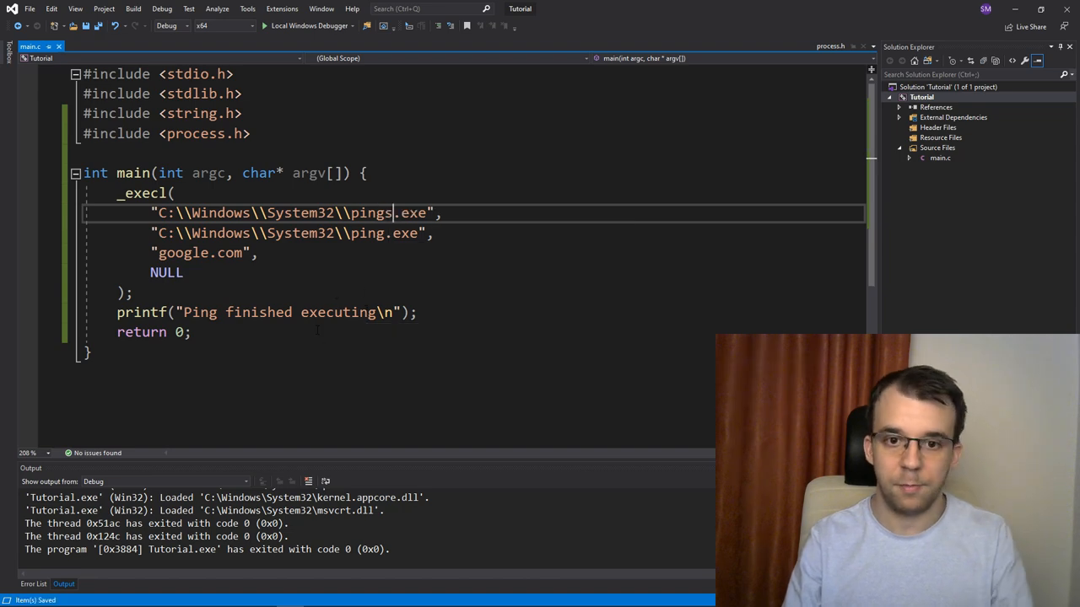
pyautogui.click(264, 25)
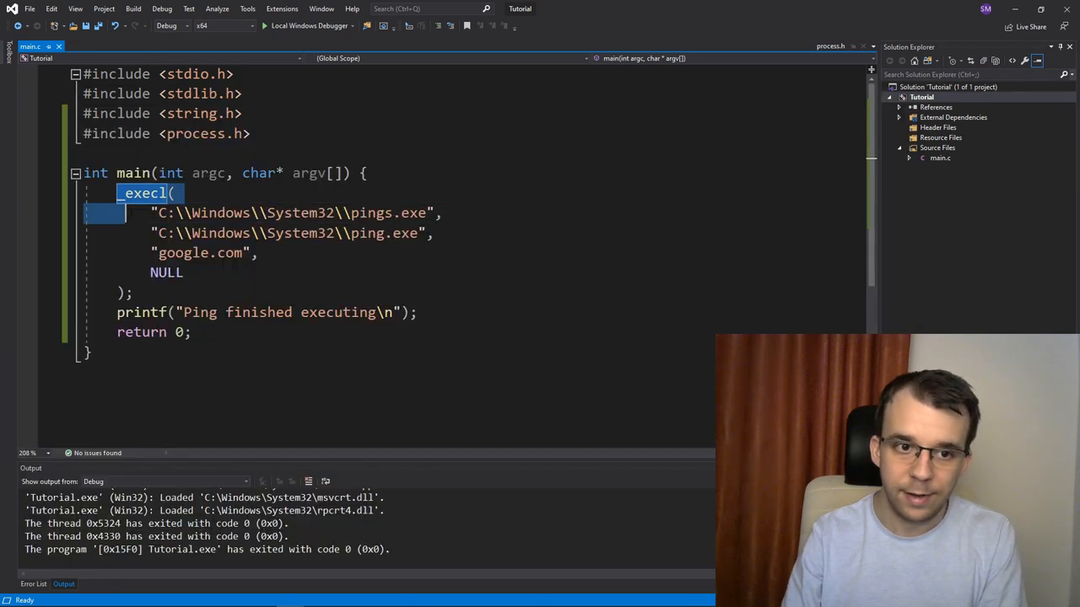
pyautogui.moveTo(169, 192); pyautogui.dragTo(132, 293)
pyautogui.write('"ping')
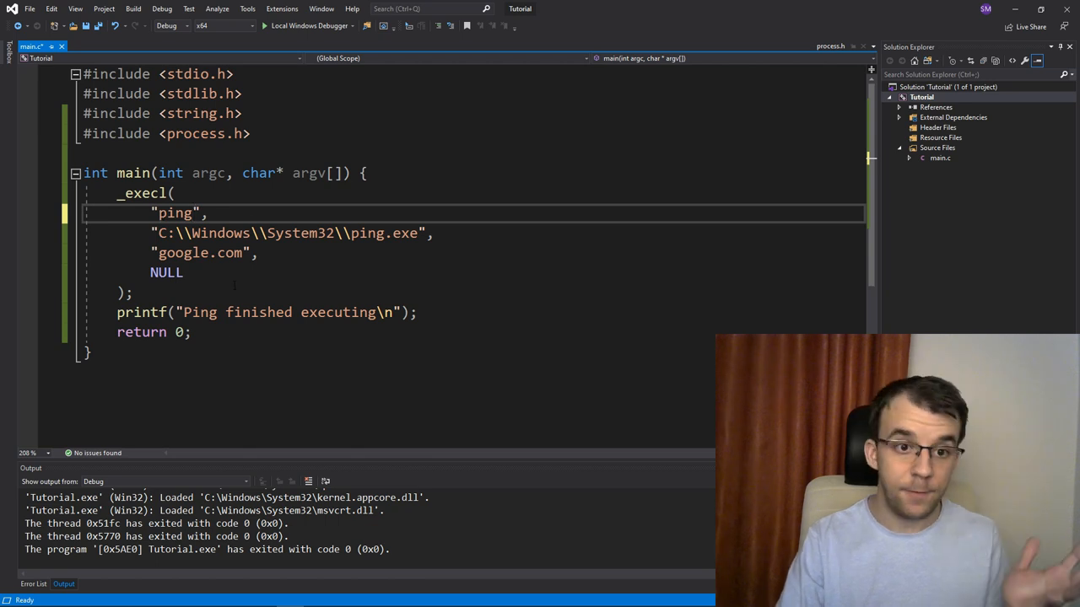
# - Rename the call to _execlp and select the second path argument for replacement
pyautogui.doubleClick(143, 193)
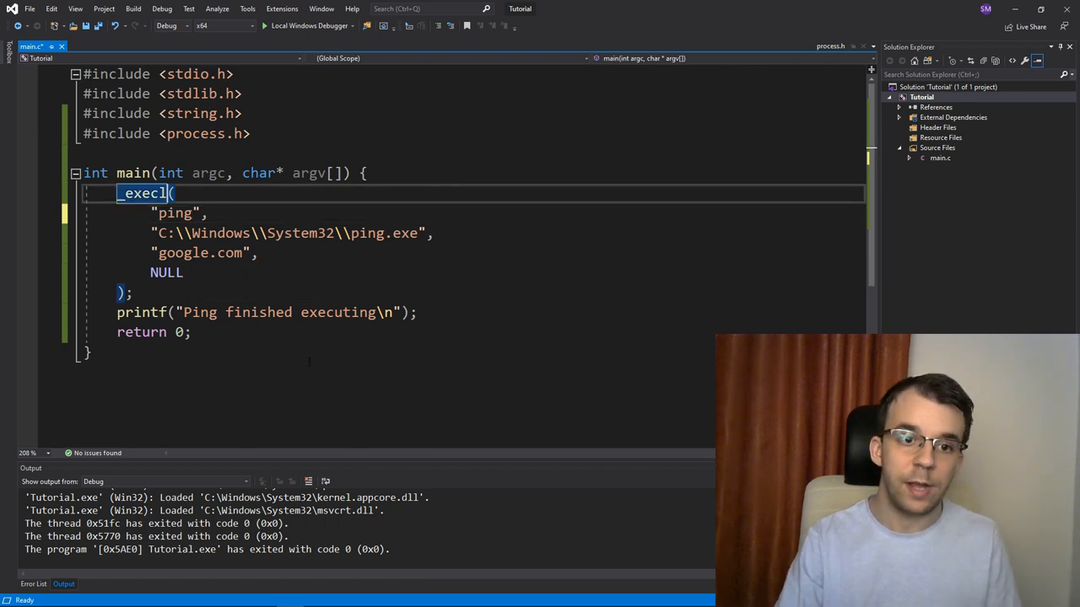
pyautogui.write('p')
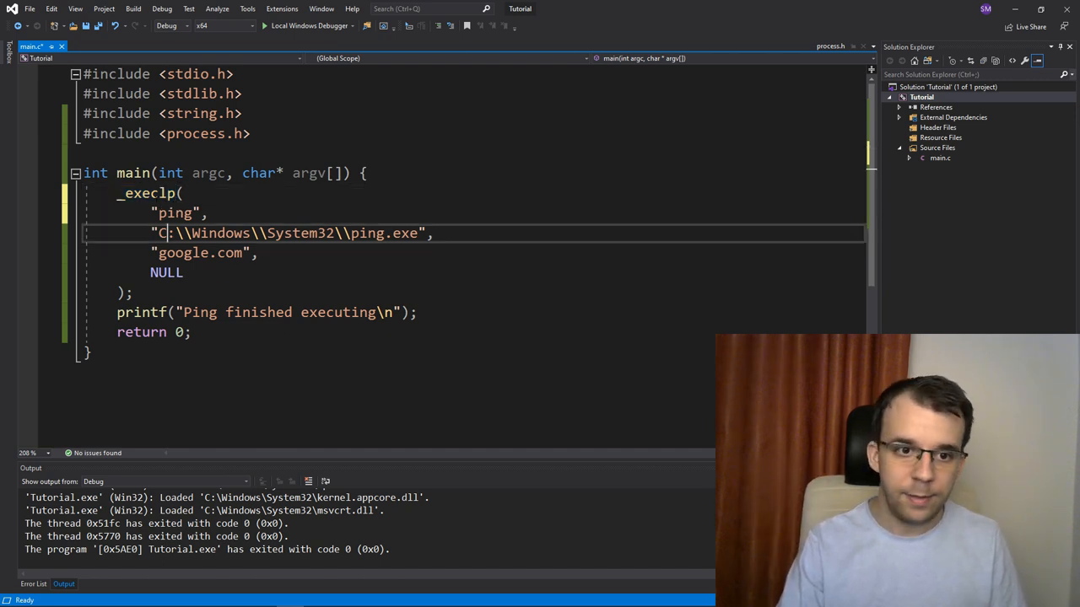
pyautogui.doubleClick(146, 193)
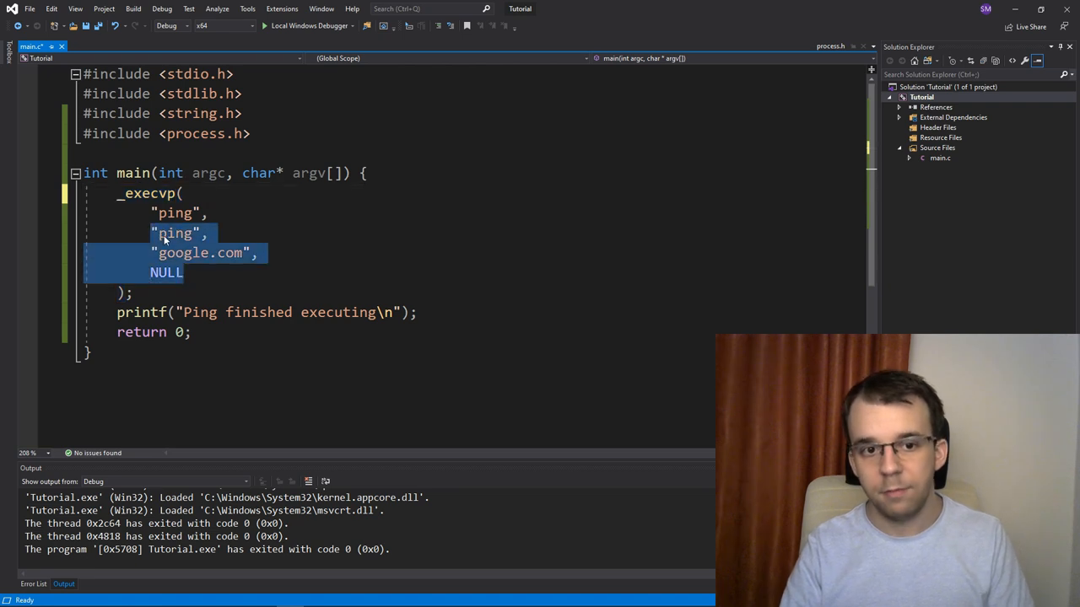
pyautogui.moveTo(174, 234)
pyautogui.write('char*')
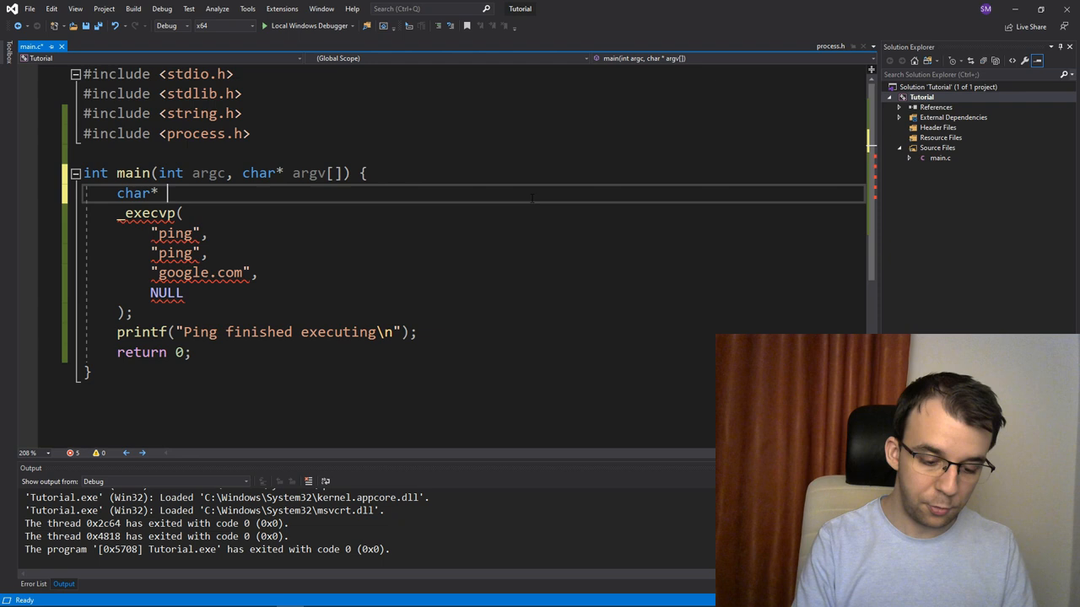
# - Declare arr[] = {"ping", "google.com", NULL} and pass arr as the call's argument list
pyautogui.write('arr[] = {')
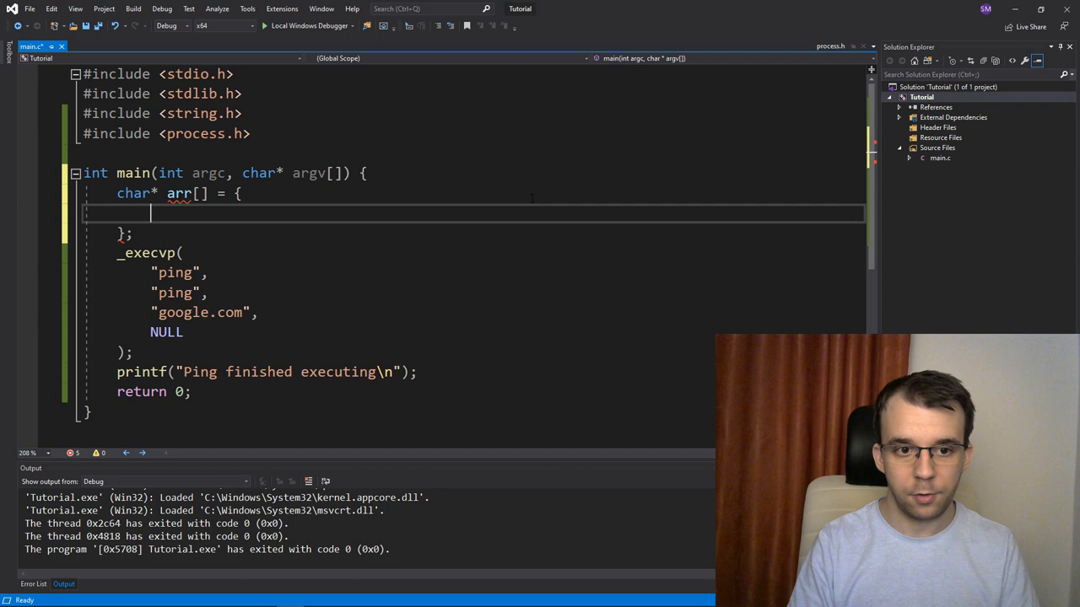
pyautogui.write('"ping",')
pyautogui.write('"google.com",')
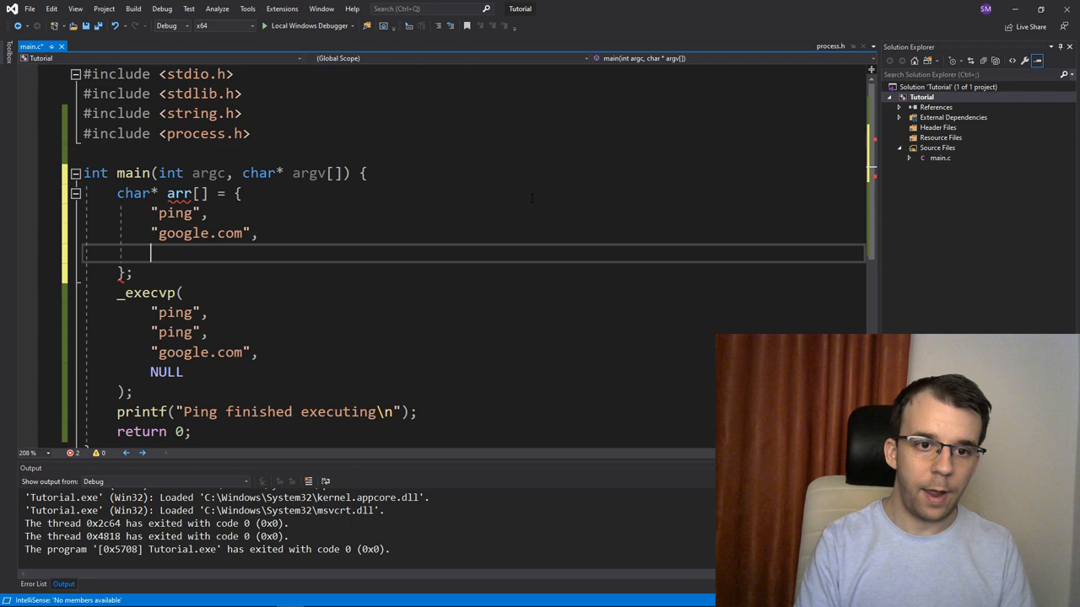
pyautogui.write('"')
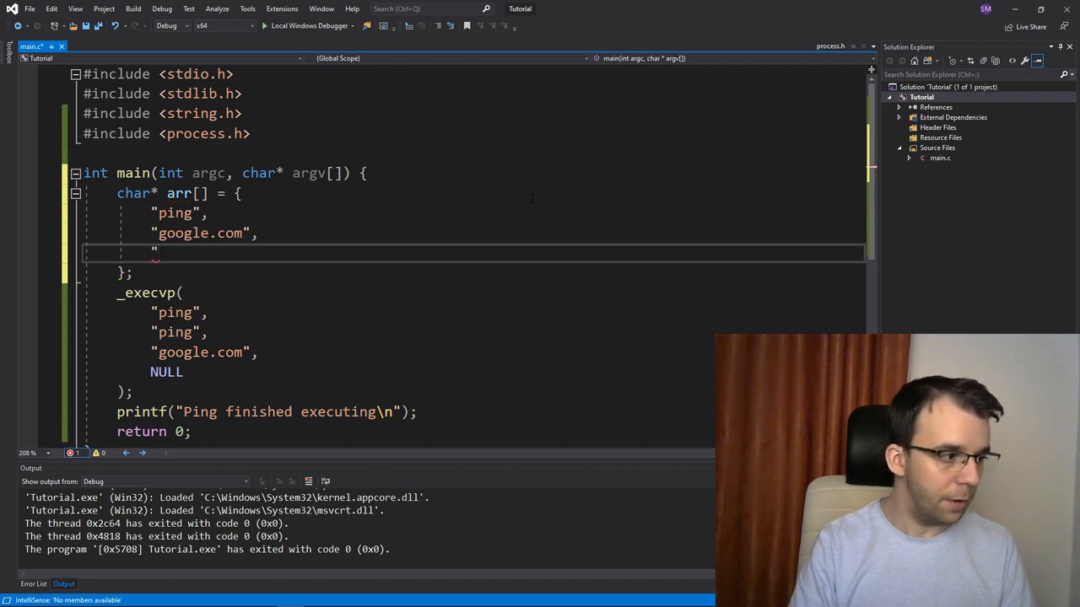
pyautogui.write('NULL')
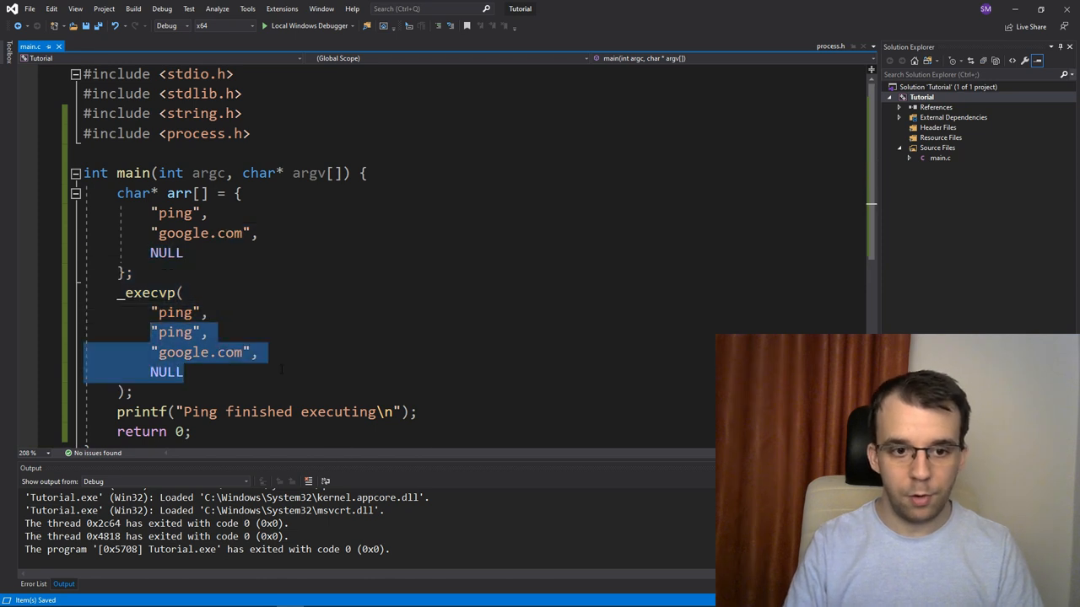
pyautogui.write('arr')
pyautogui.click(155, 293)
pyautogui.write('e')
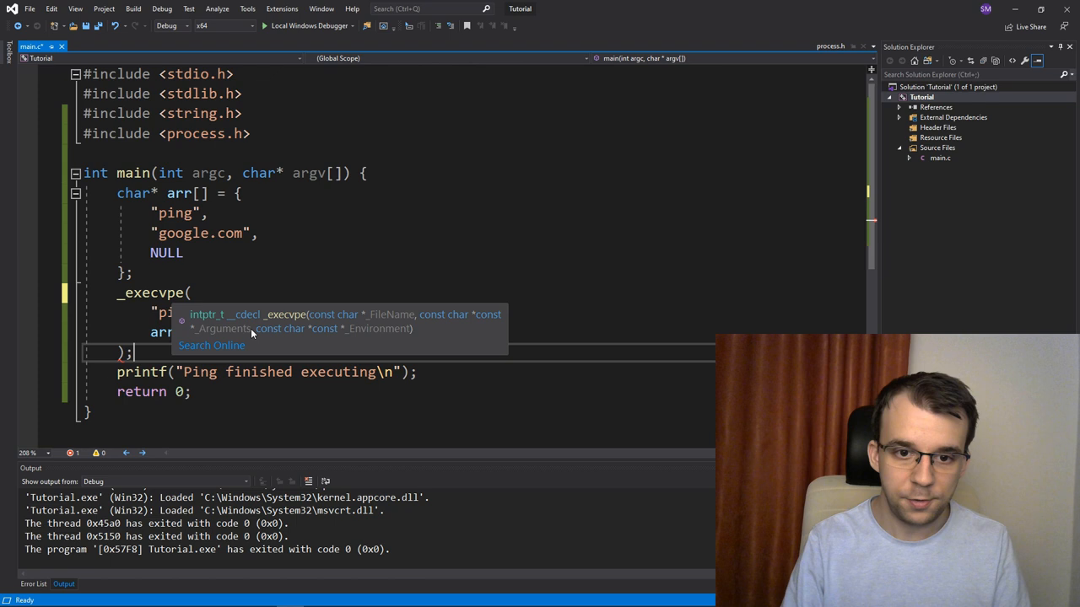
pyautogui.moveTo(401, 330)
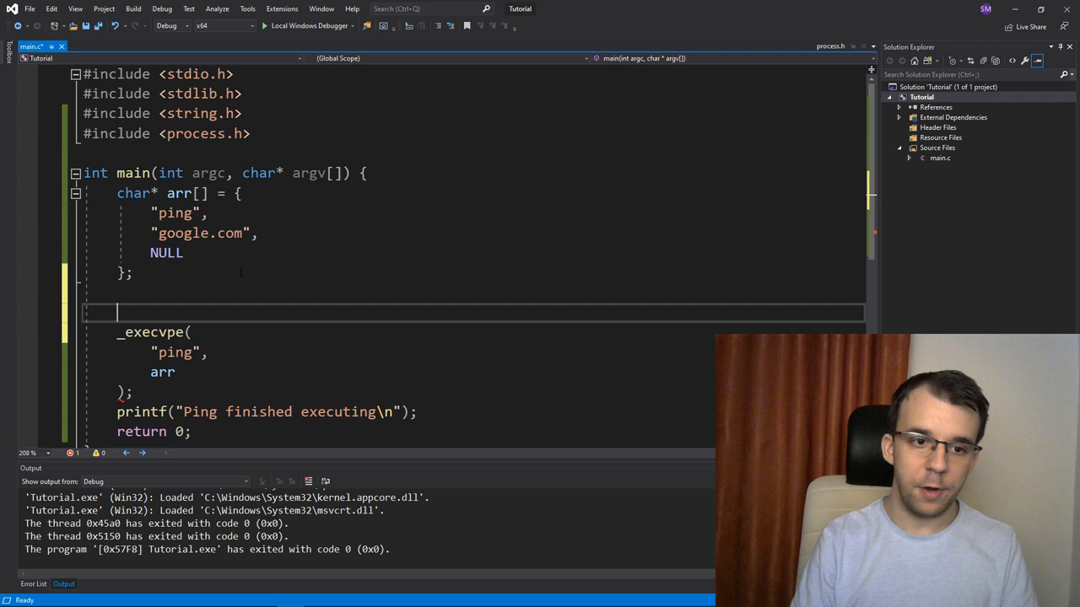
# - Declare char* env[] with "TEST=environment variable" and NULL, and pass env to _execvpe
pyautogui.write('char* env[] = {')
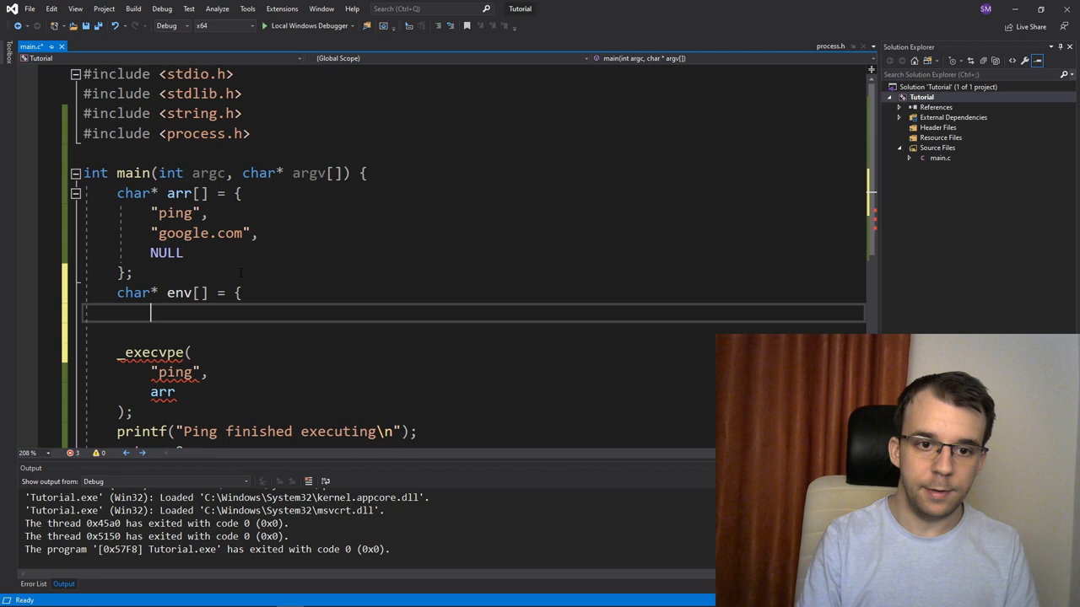
pyautogui.write('""')
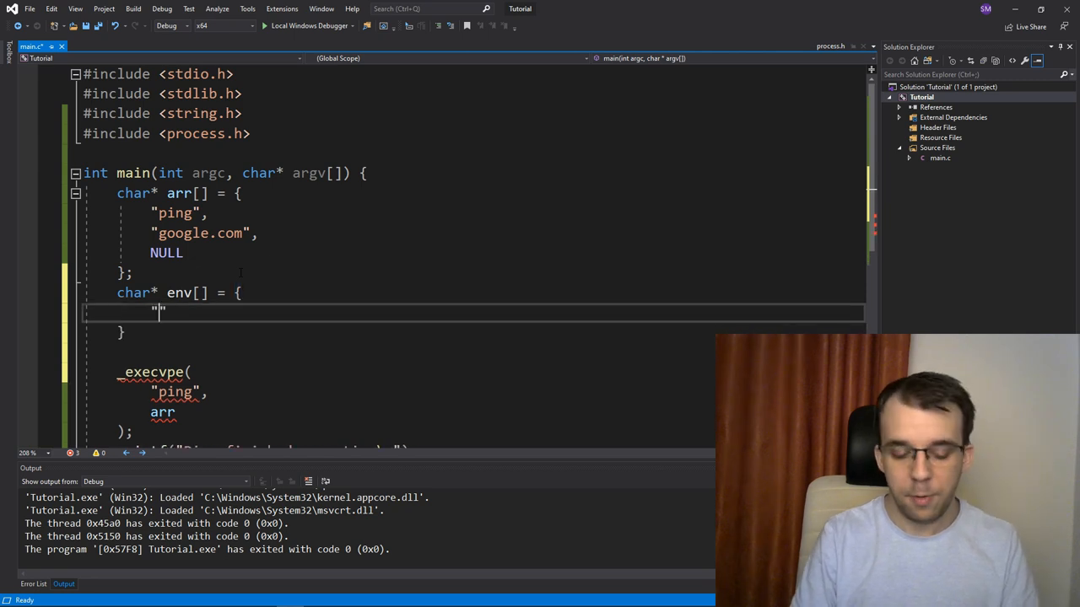
pyautogui.write('TEST=')
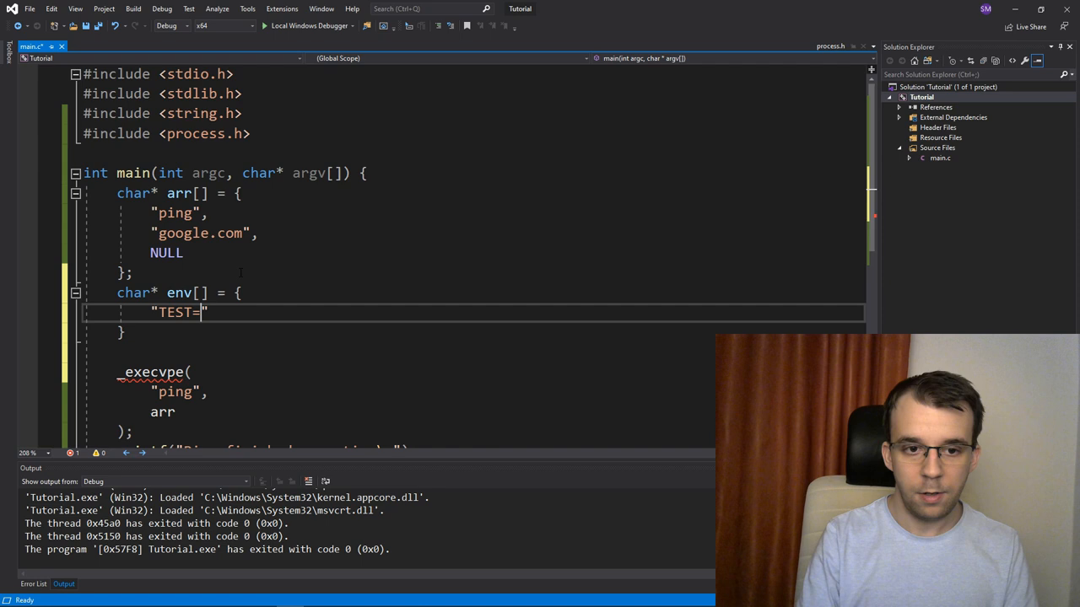
pyautogui.write('environment')
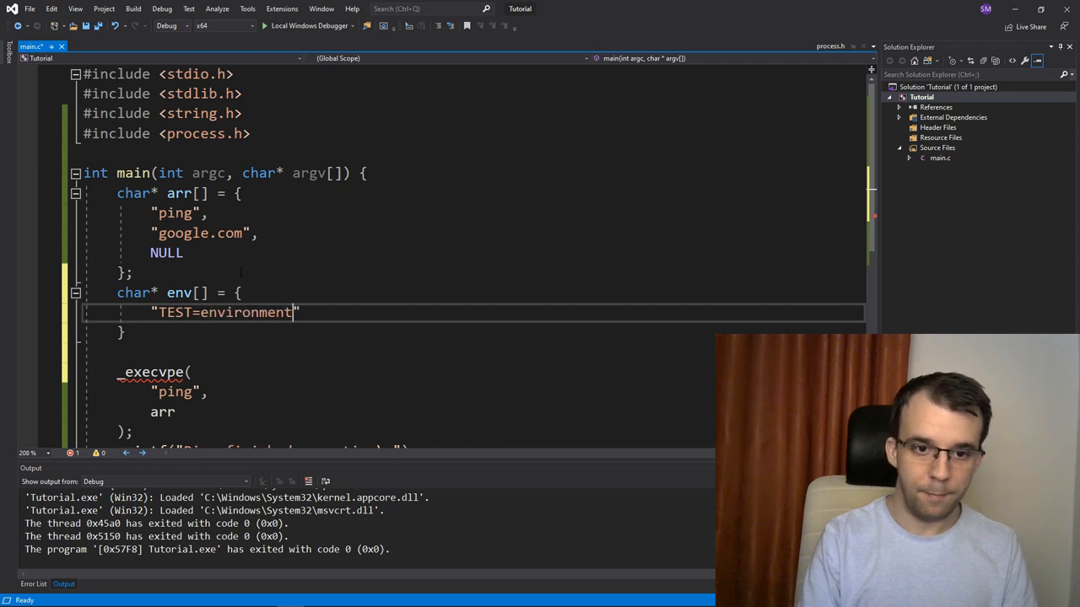
pyautogui.write('variable')
pyautogui.write('NULL')
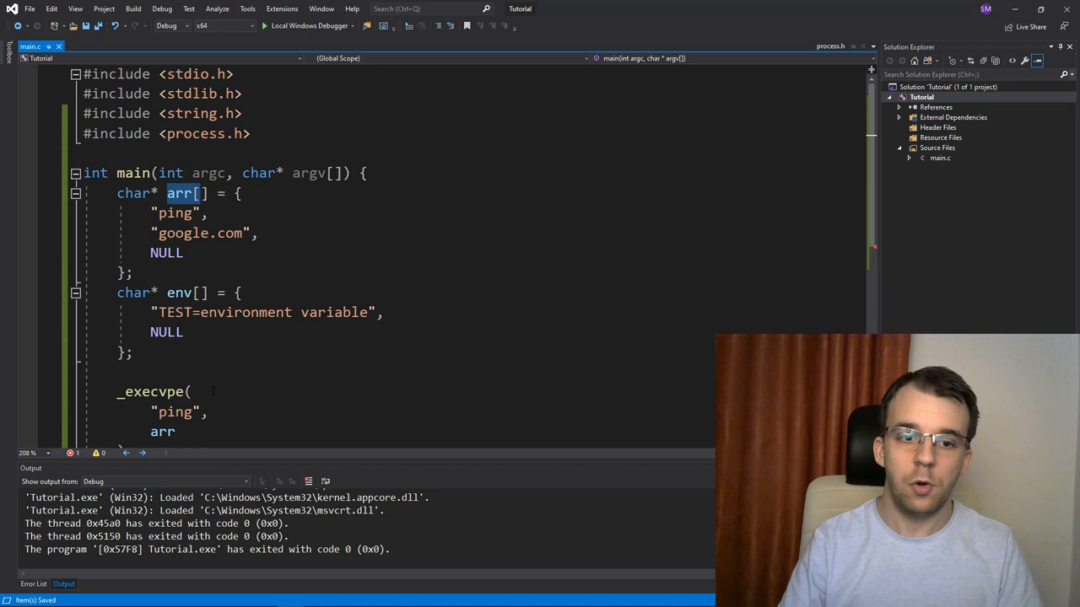
pyautogui.scroll(-3)
pyautogui.write(',')
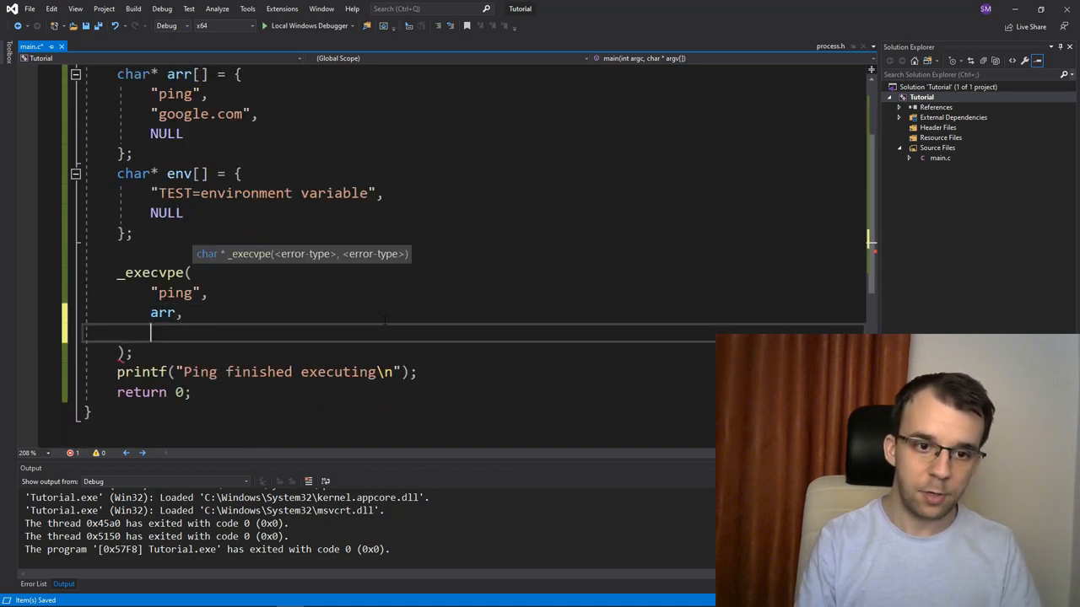
pyautogui.write('env')
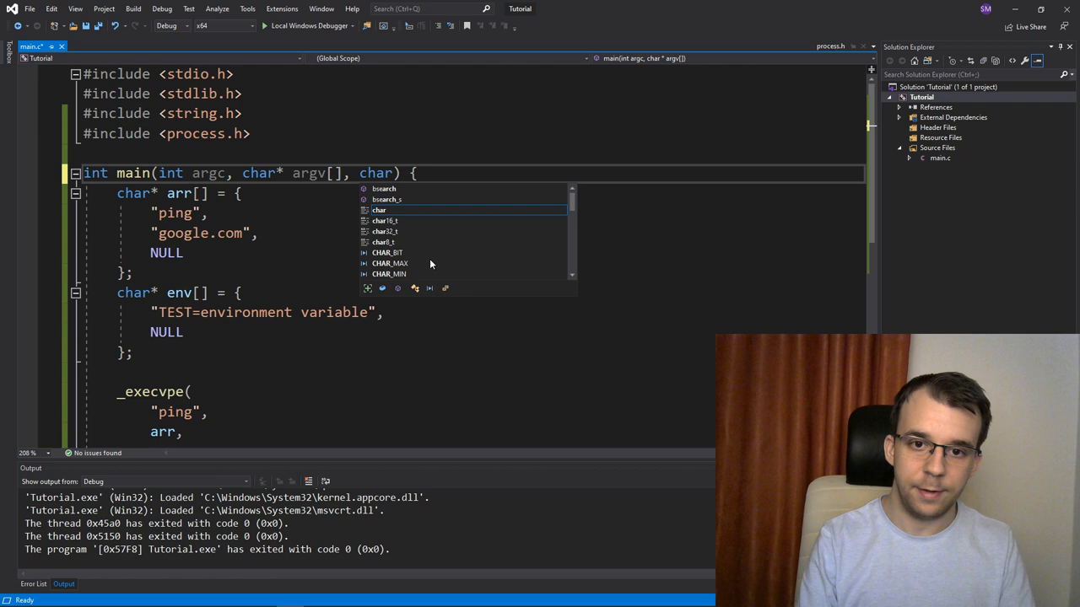
# - Add an envp parameter to main and switch the call to _execlpe("ping", "ping", "google.com", NULL, env)
pyautogui.write('e')
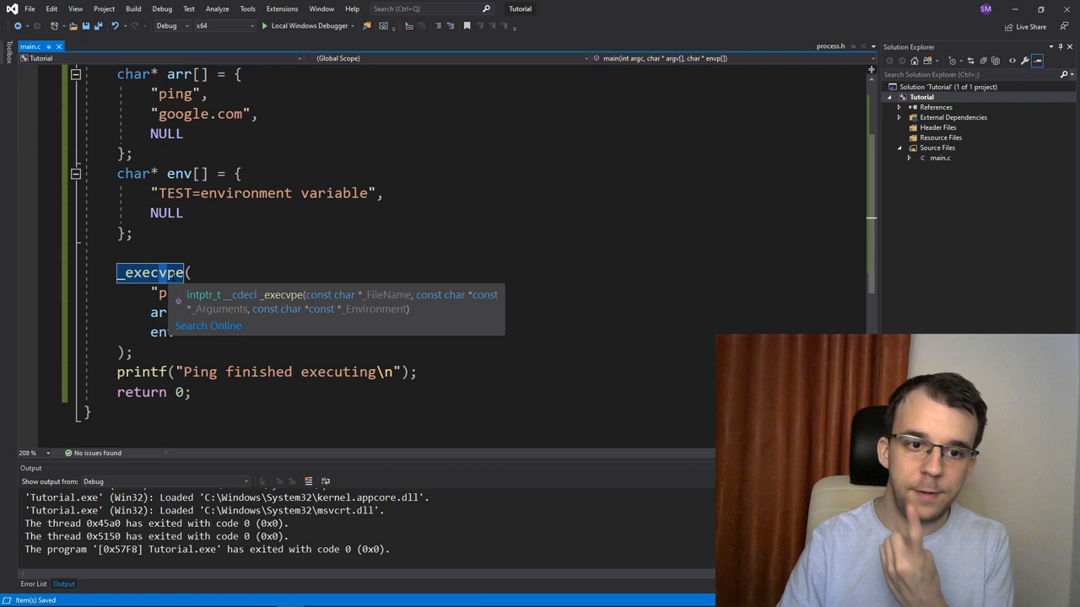
pyautogui.moveTo(173, 299)
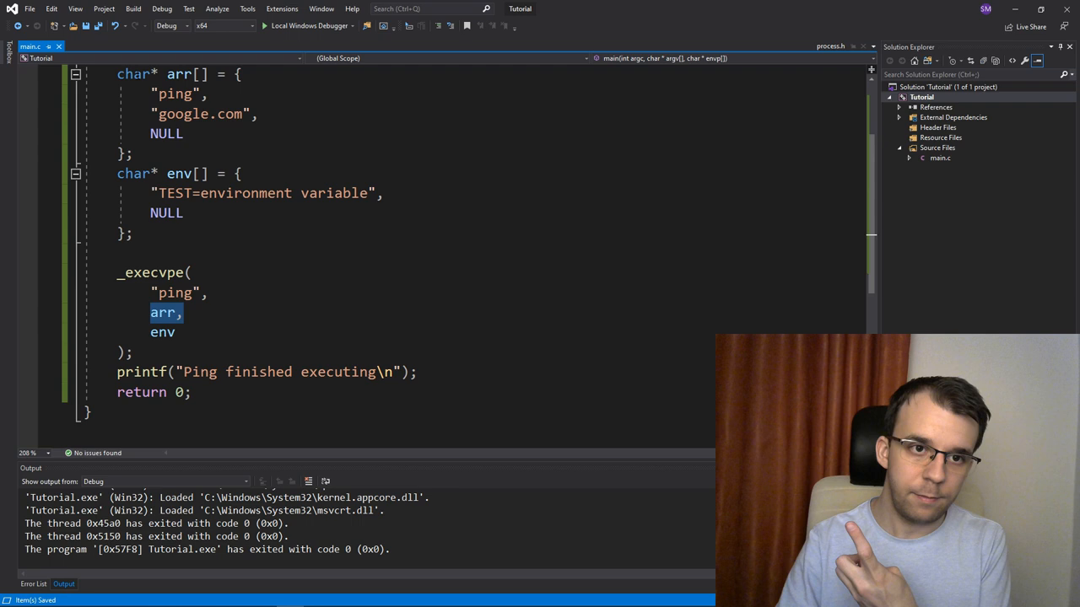
pyautogui.doubleClick(151, 273)
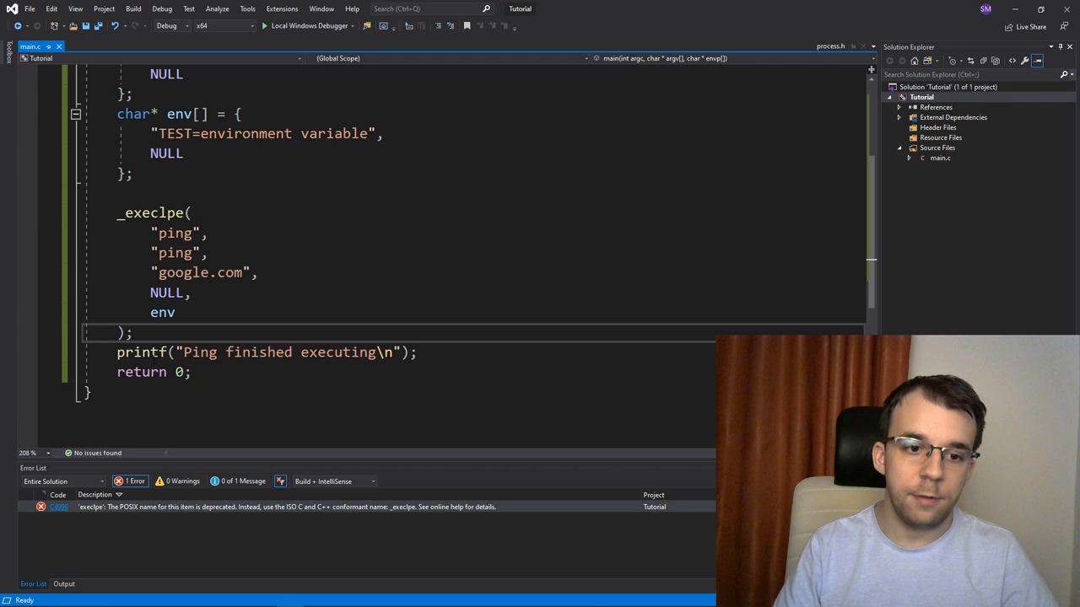
# - Add #include <errno.h> at the top of main.c
pyautogui.moveTo(117, 353); pyautogui.dragTo(264, 352)
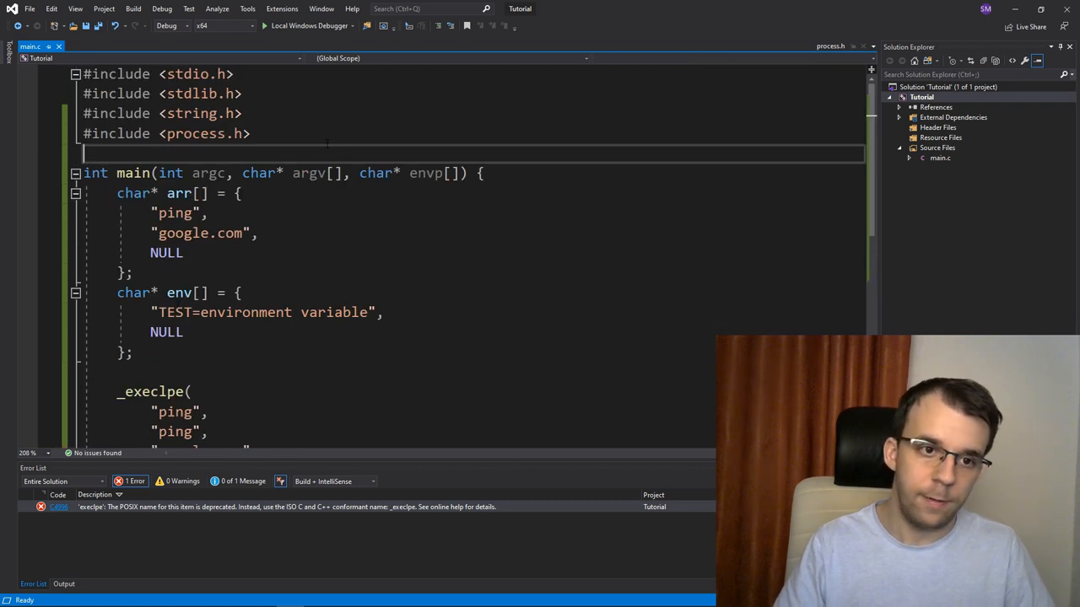
pyautogui.write('#')
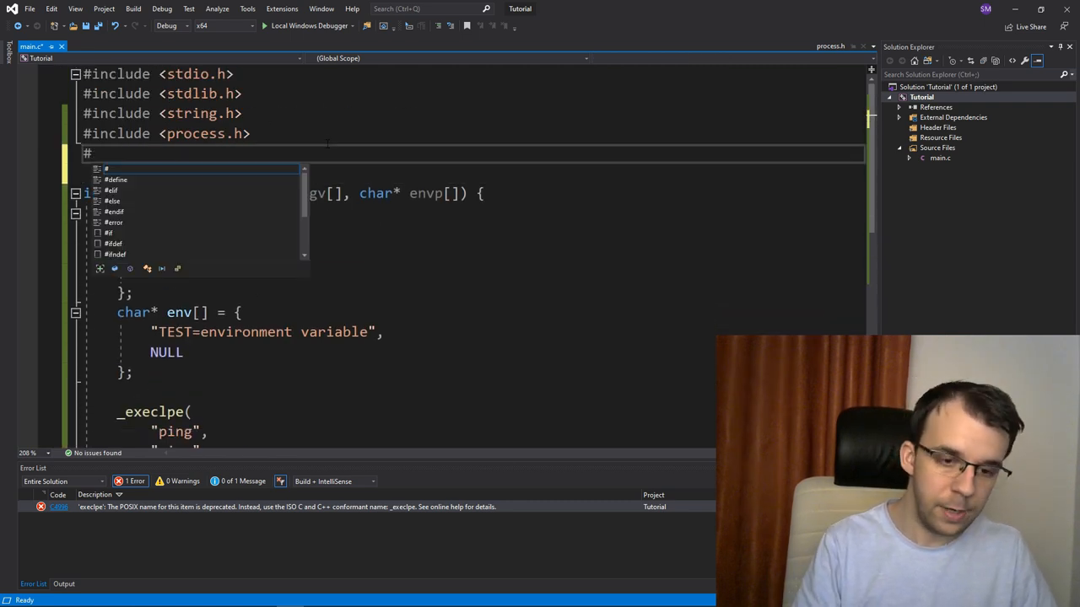
pyautogui.write('include <err')
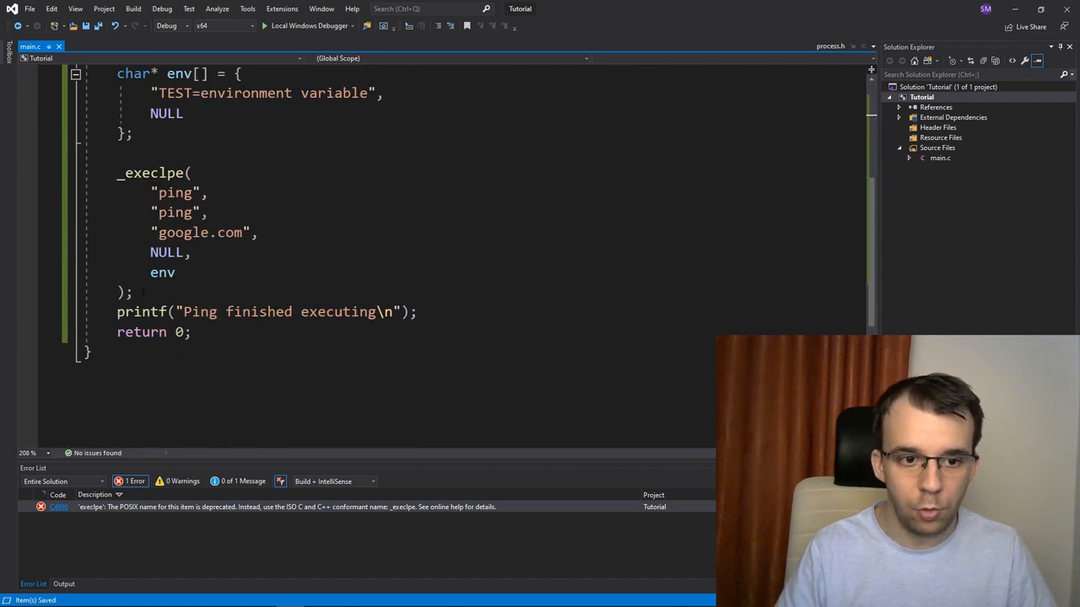
# - Insert 'int err = errno;' on a new line after the _execlpe call
pyautogui.press('enter')
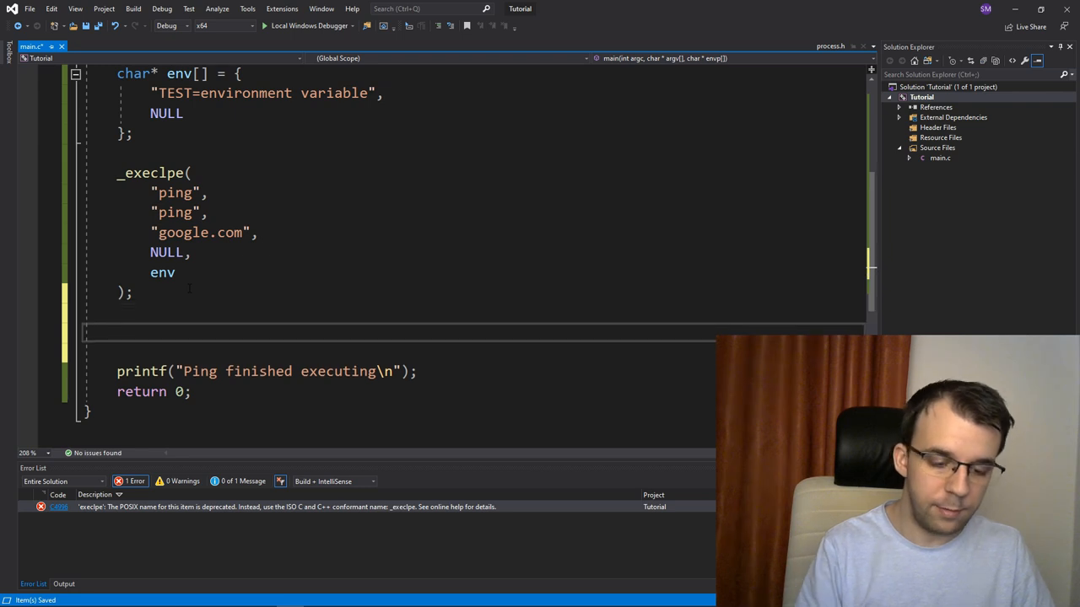
pyautogui.write('in')
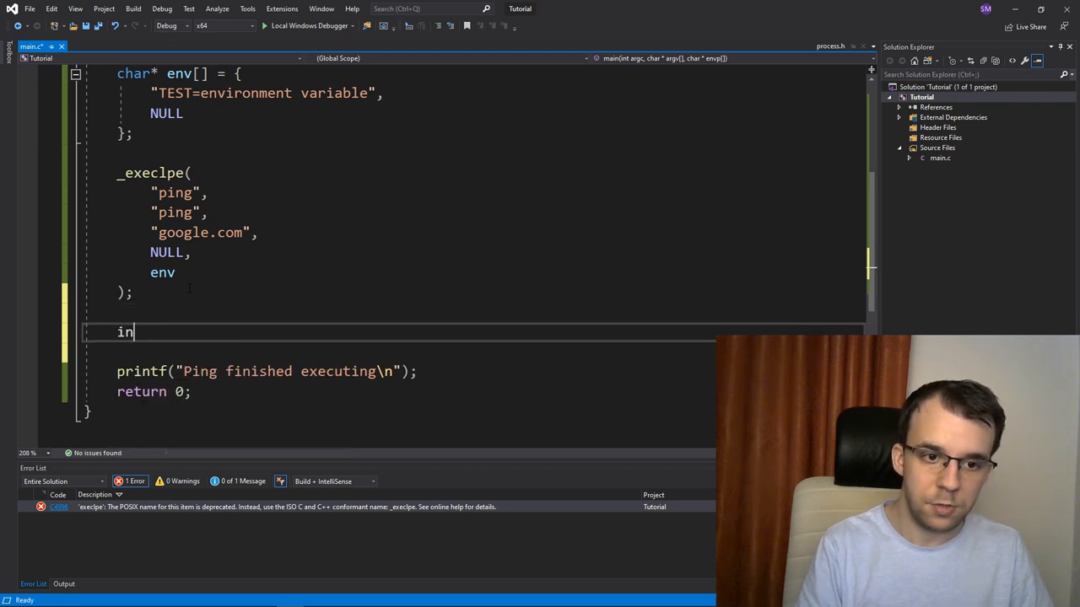
pyautogui.write('t err = er')
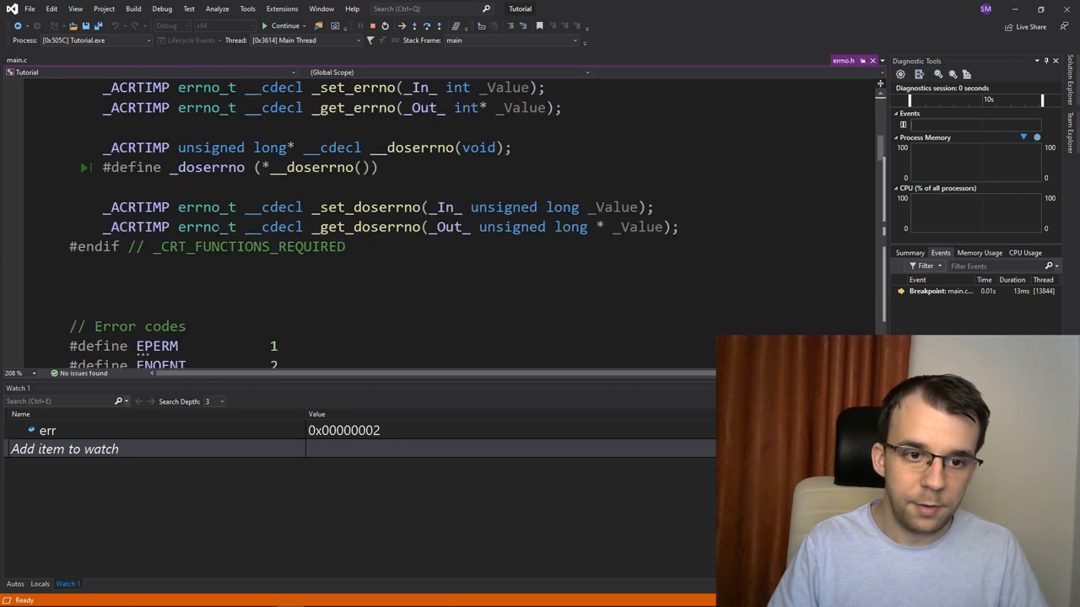
# - Find error code 2 (ENOENT) in errno.h, then select "ping2" in main.c to restore "ping"
pyautogui.scroll(-3)
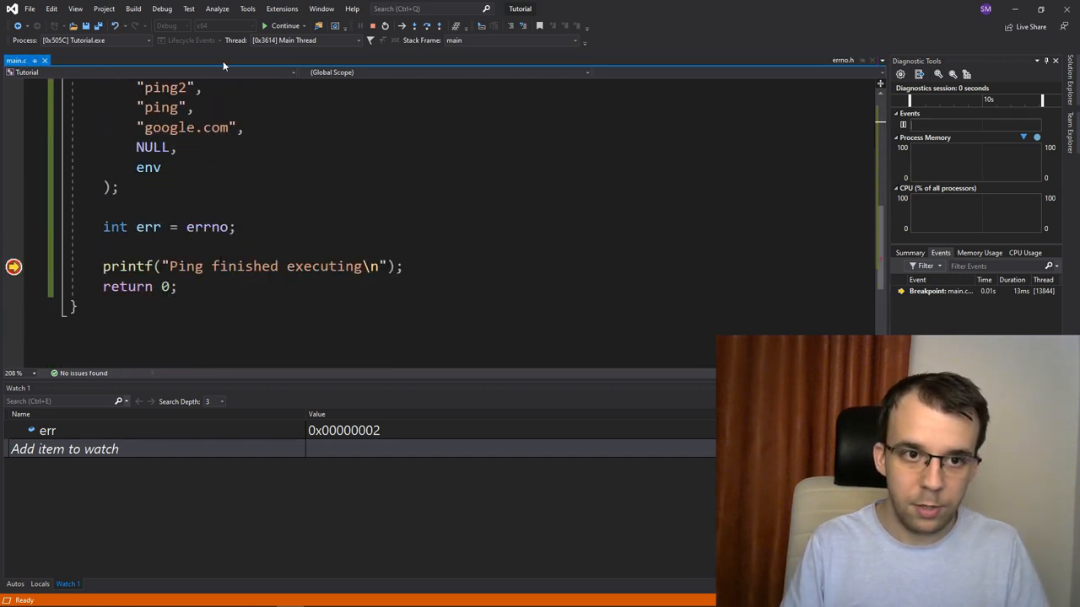
pyautogui.click(846, 60)
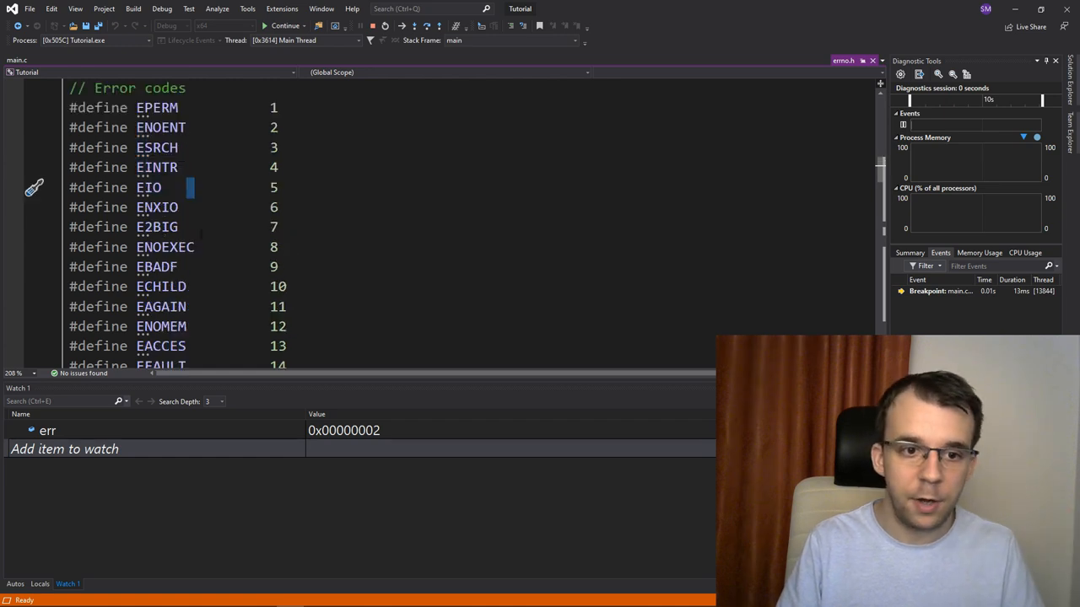
pyautogui.scroll(-3)
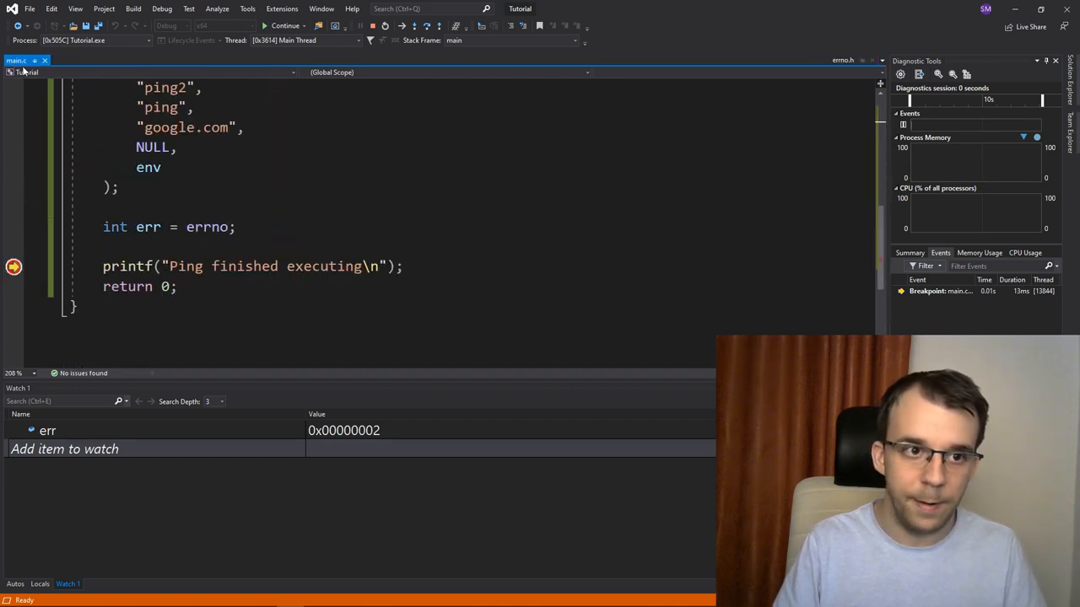
pyautogui.scroll(-3)
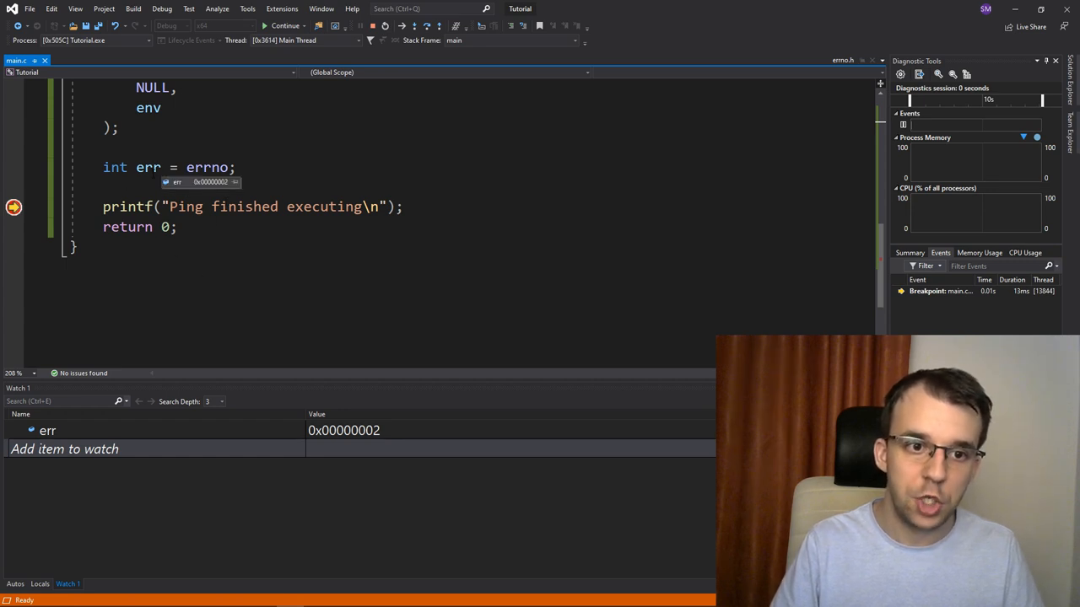
pyautogui.doubleClick(147, 167)
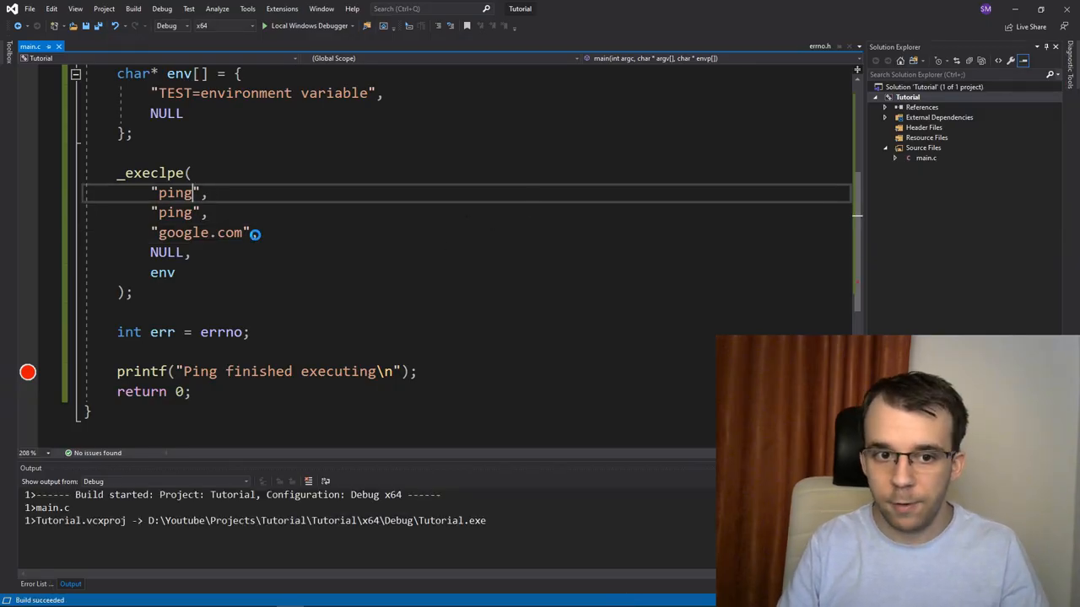
# - Remove the errno check and run with Local Windows Debugger, exiting with code 0
pyautogui.click(264, 25)
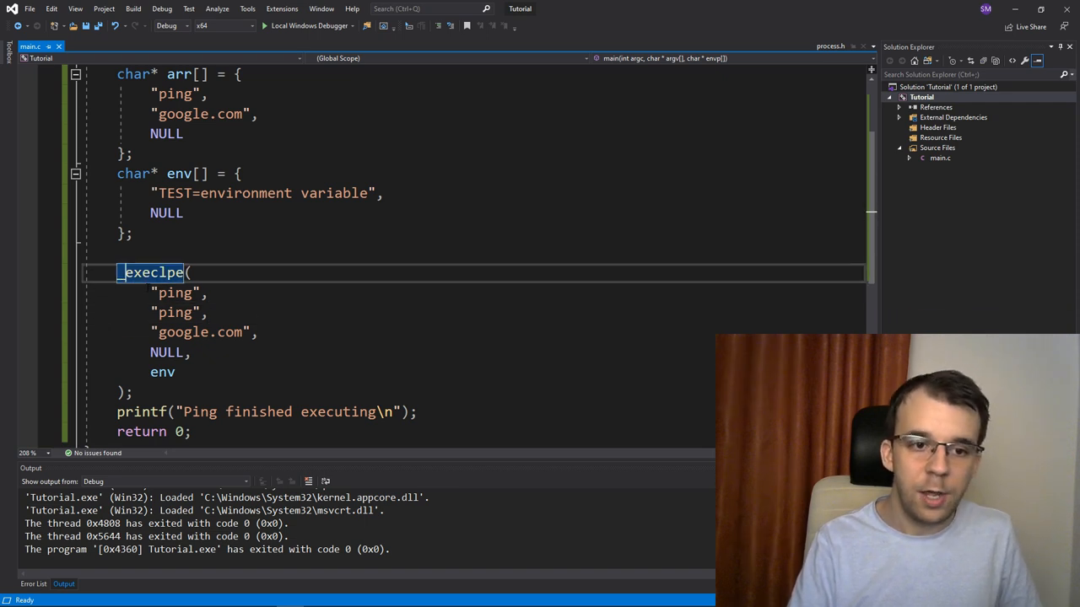
# - Build with execlpe lacking the underscore and decline running the last successful build
pyautogui.press('ctrl+s')
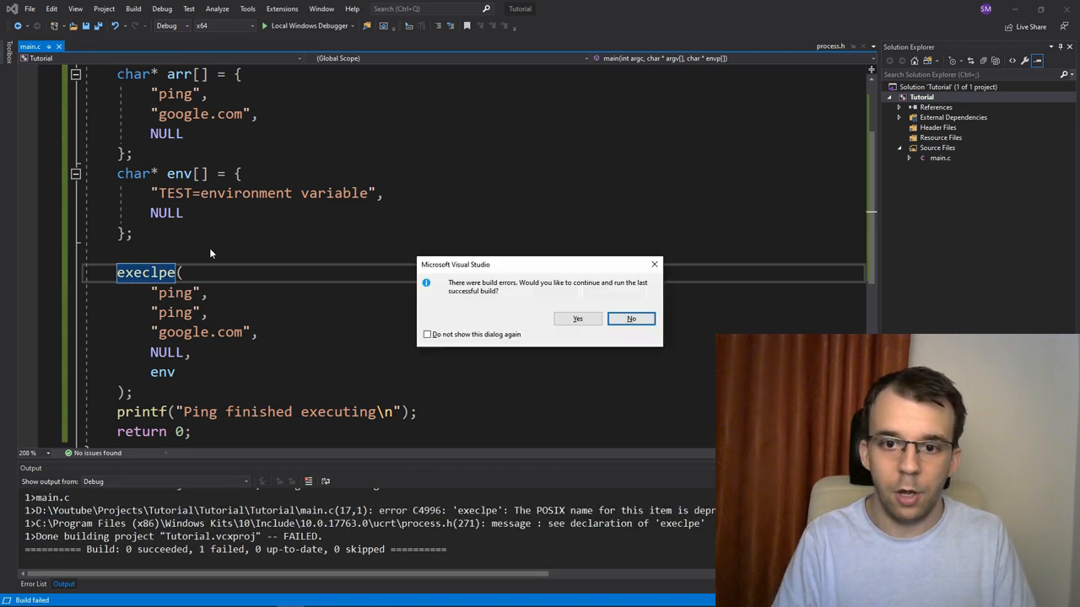
pyautogui.click(631, 318)
pyautogui.write('_')
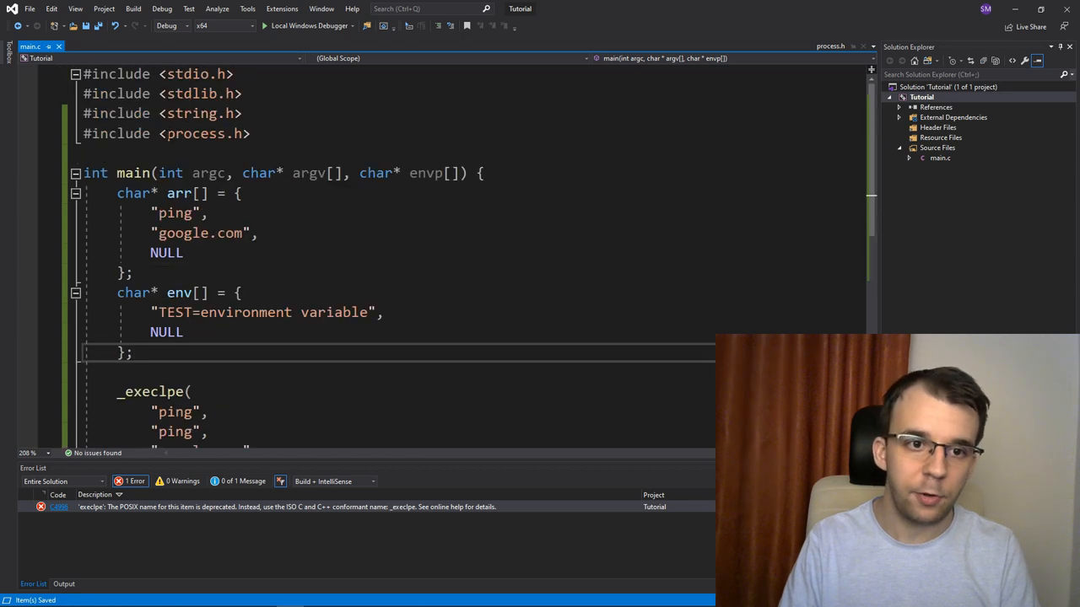
pyautogui.doubleClick(203, 133)
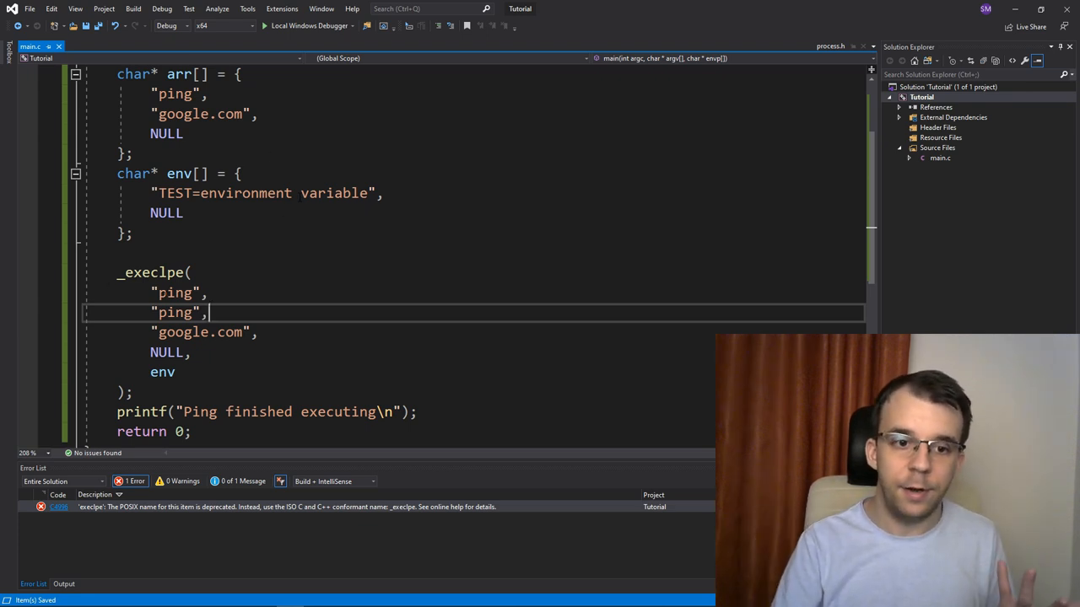
pyautogui.doubleClick(176, 293)
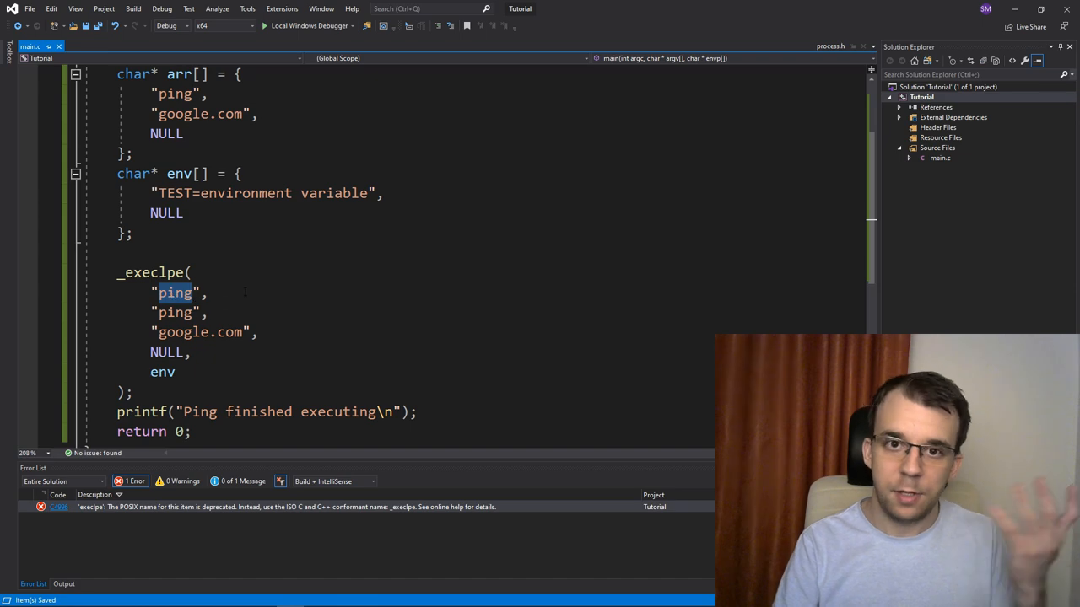